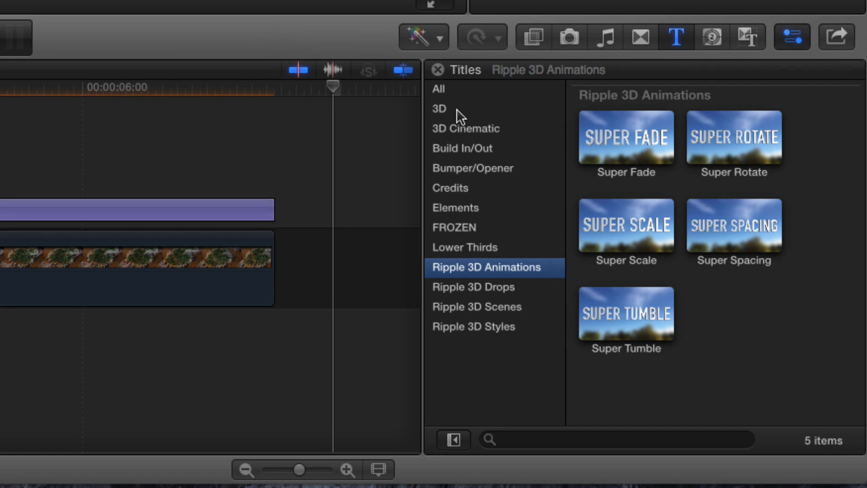
Browse the Ripple 3D Animations templates, select the Rotate 3D title clip and preview its animation.
left_click(439, 109)
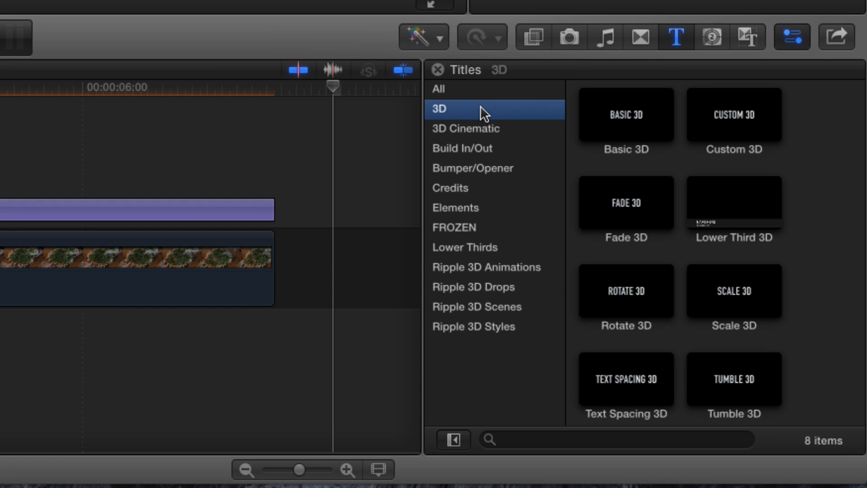
mouse_move(536, 271)
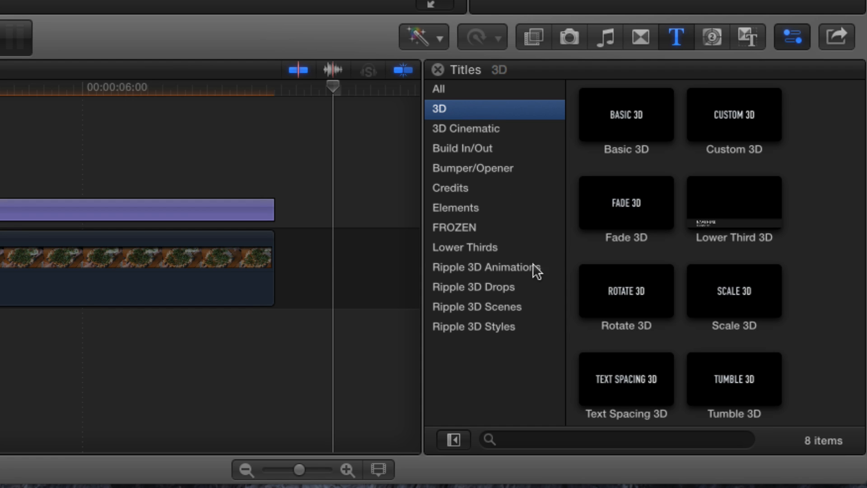
left_click(483, 268)
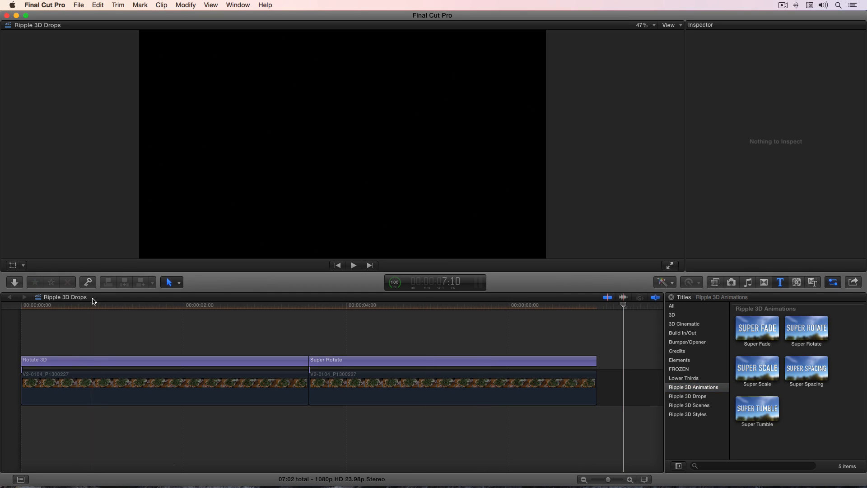
left_click(83, 361)
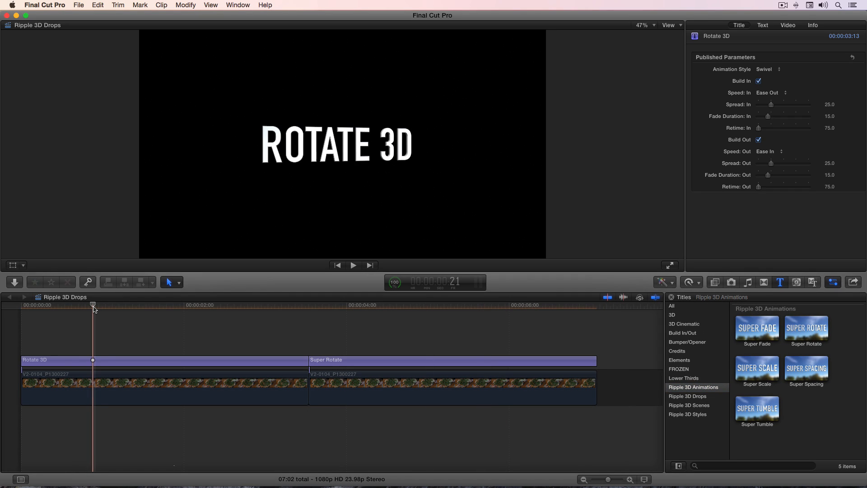
left_click(330, 304)
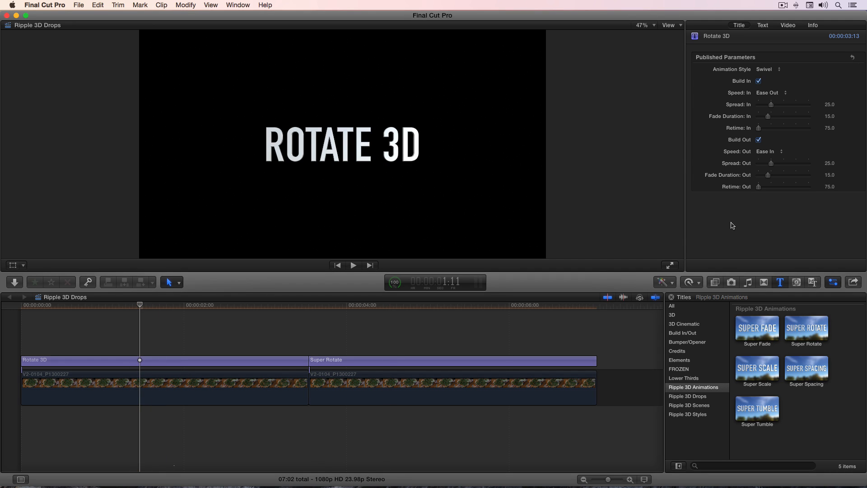
mouse_move(728, 223)
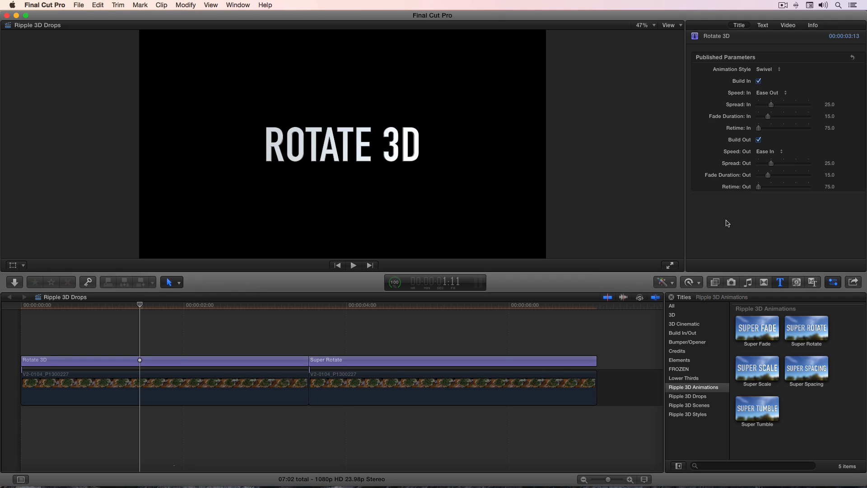
mouse_move(479, 297)
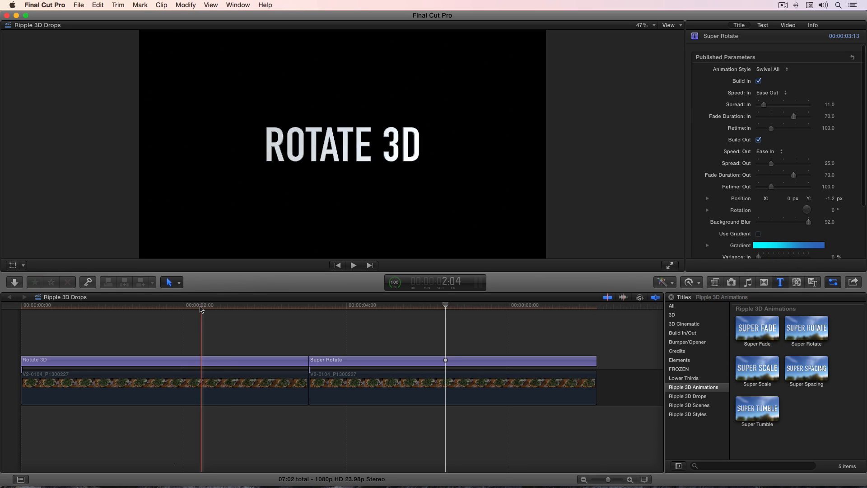
Set the Super Rotate animation style to Tilt All and preview the build-in.
left_click(772, 70)
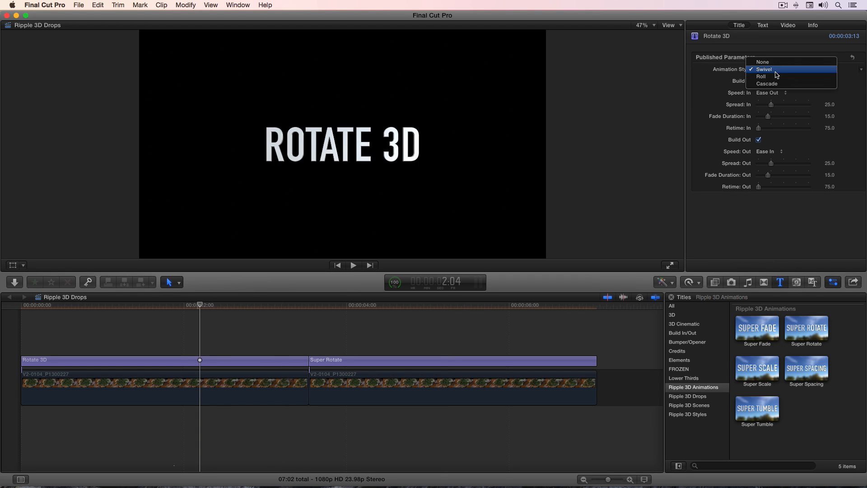
mouse_move(753, 78)
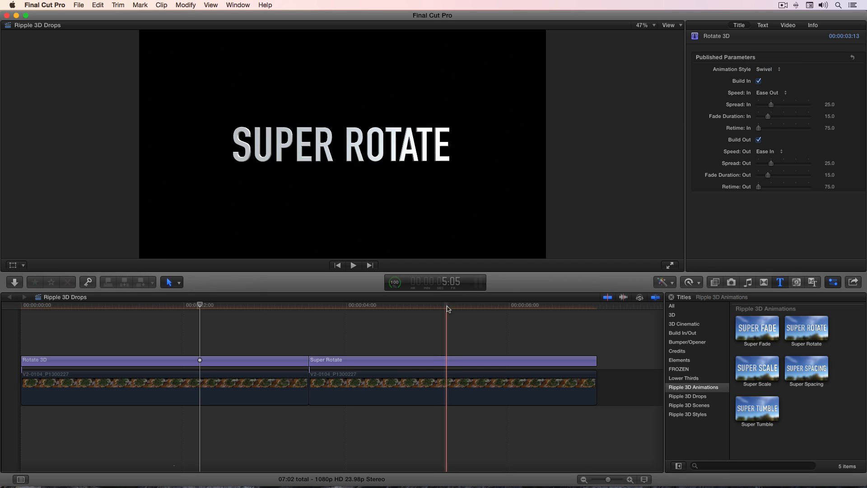
left_click(770, 69)
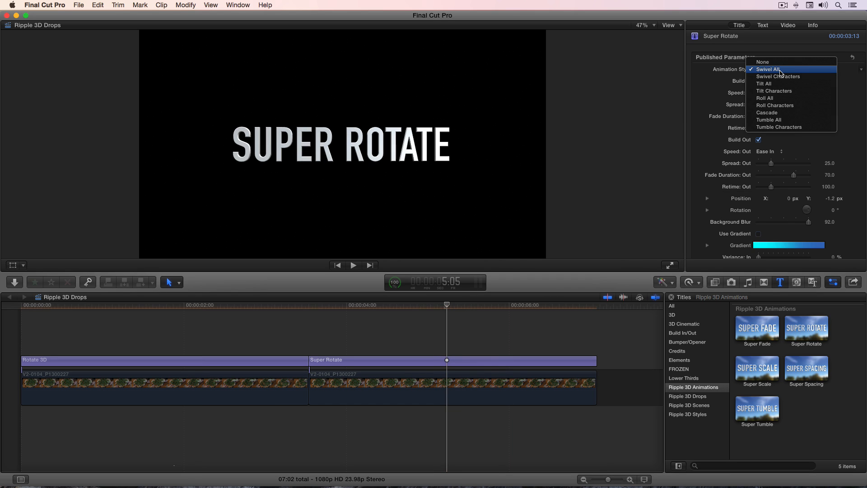
mouse_move(780, 77)
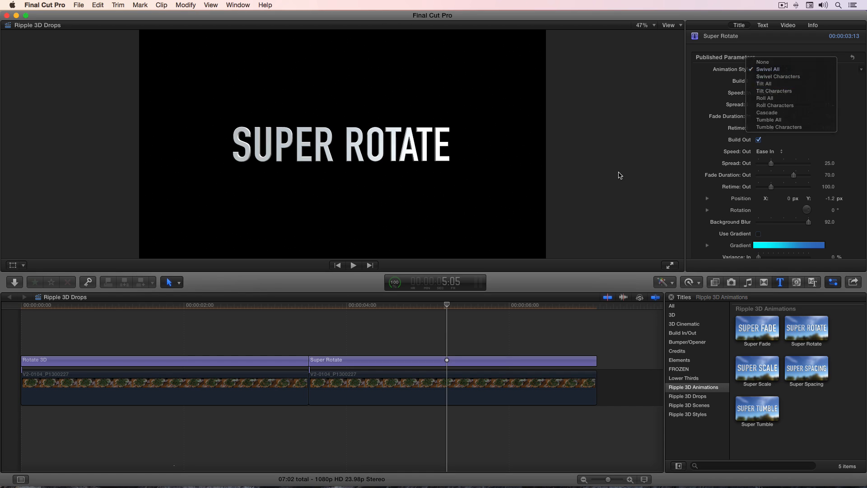
left_click(764, 83)
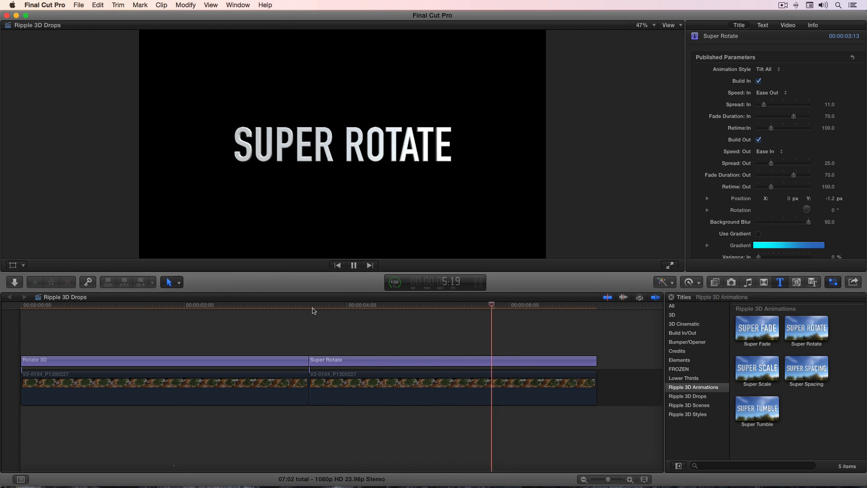
left_click(319, 304)
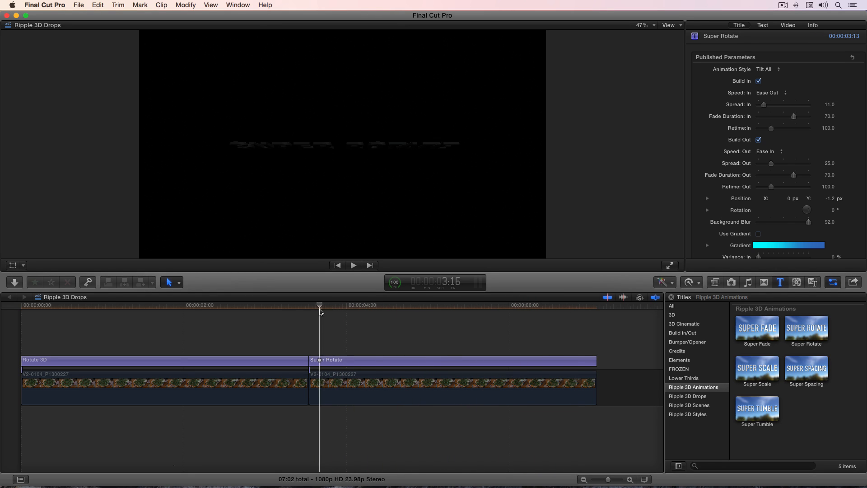
Switch the animation style to Tilt Characters, lower Spread In to about 3.89 and preview.
left_click(768, 68)
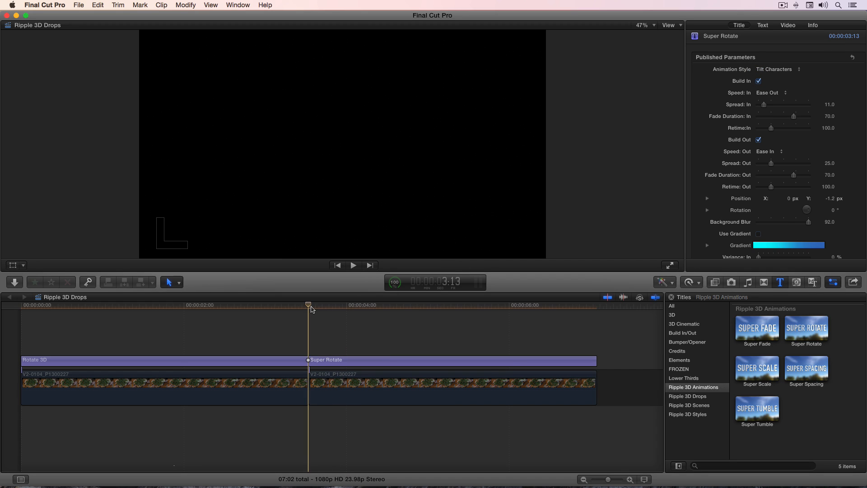
left_click(353, 264)
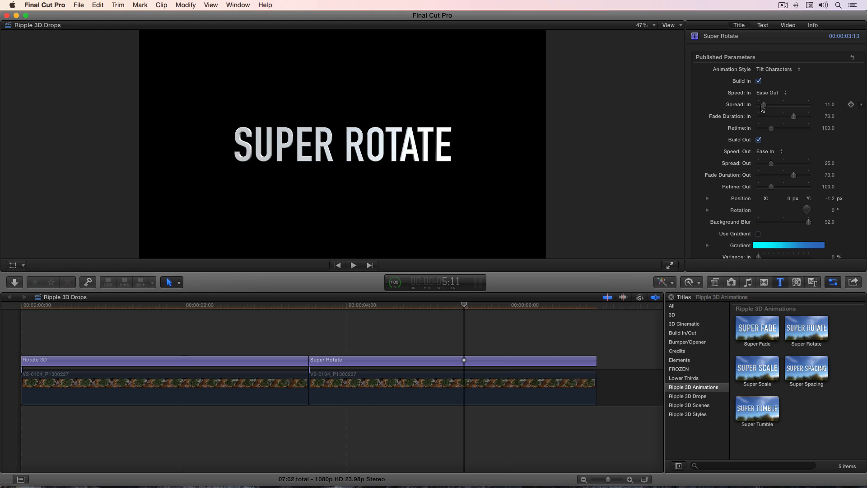
left_click_drag(765, 104, 761, 104)
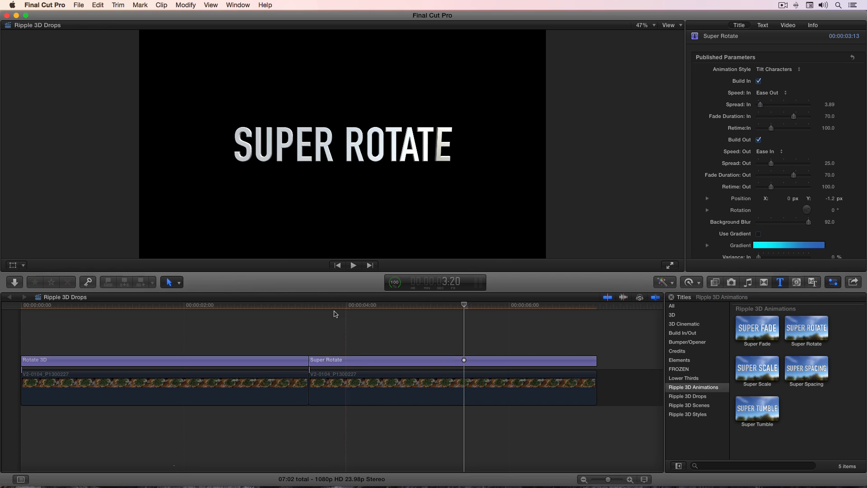
left_click(354, 265)
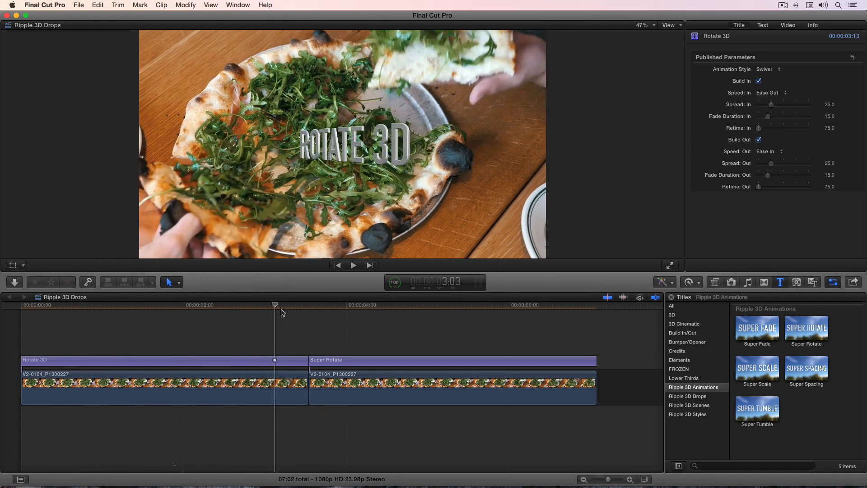
Drop Background Blur to 0 then raise it to about 102, toggling Use Gradient on and back off.
left_click(308, 361)
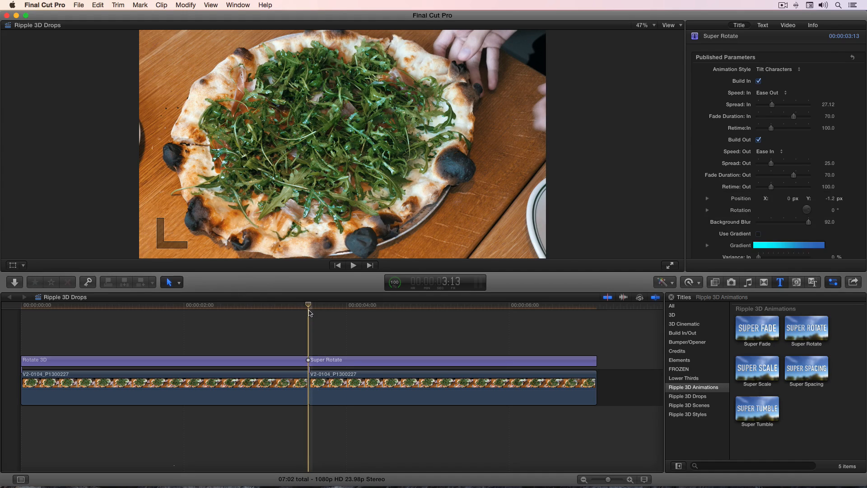
left_click(443, 305)
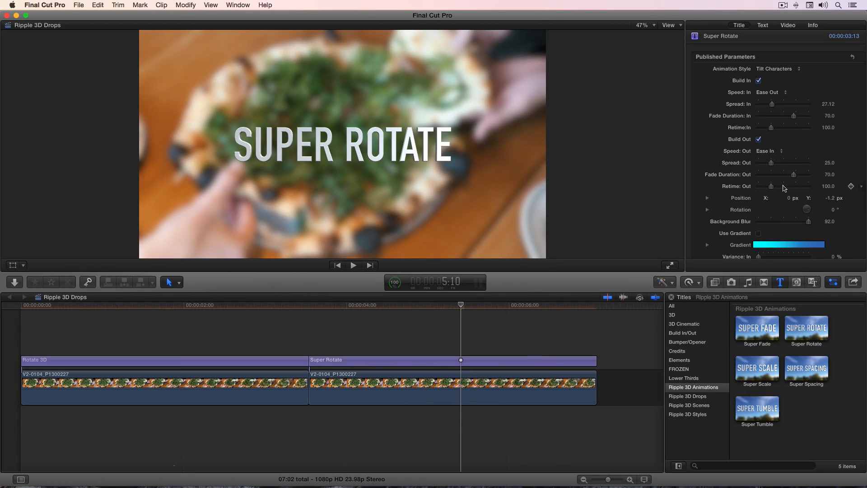
scroll("down", 3)
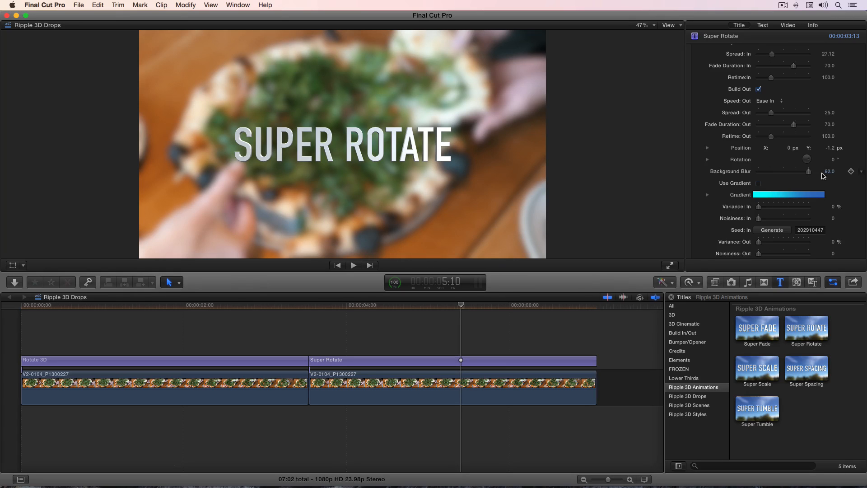
left_click_drag(808, 172, 766, 172)
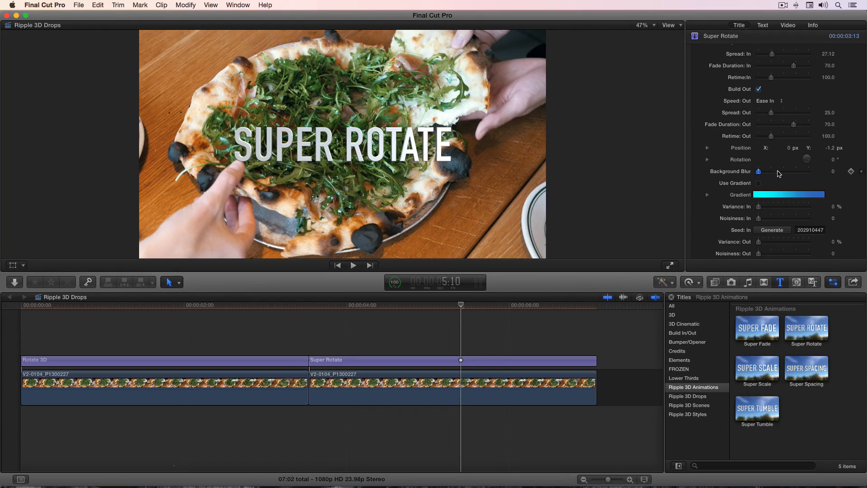
left_click_drag(766, 170, 808, 171)
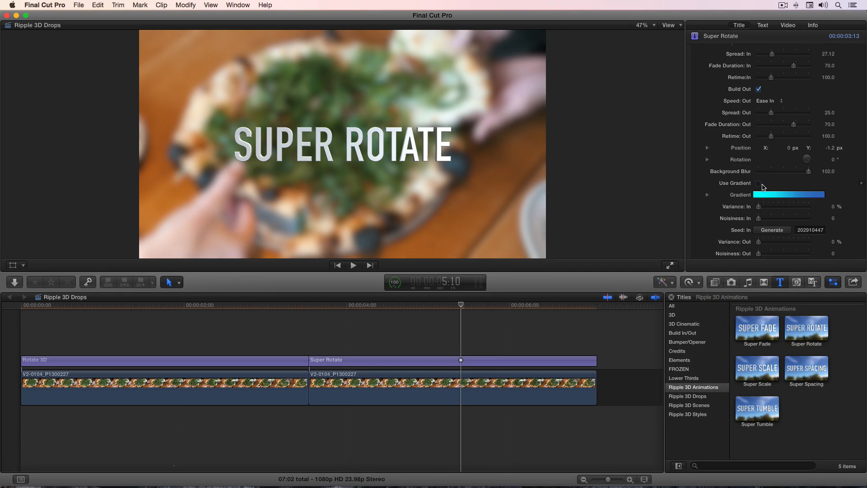
left_click(758, 182)
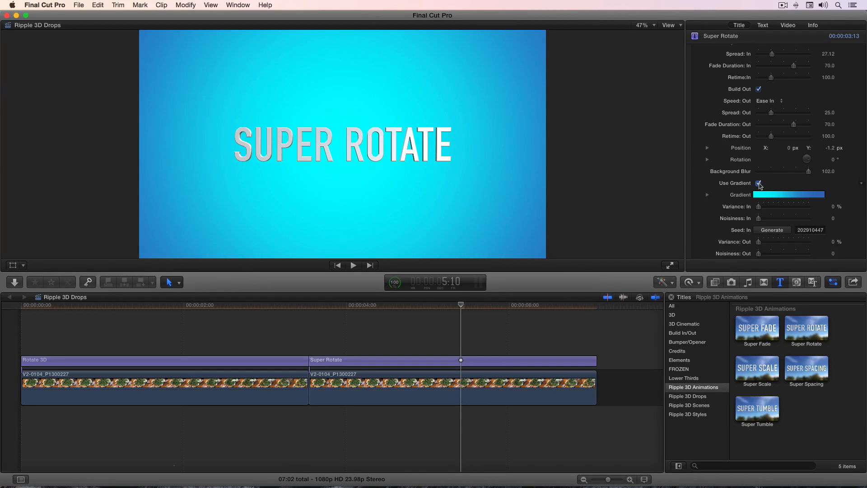
left_click(759, 183)
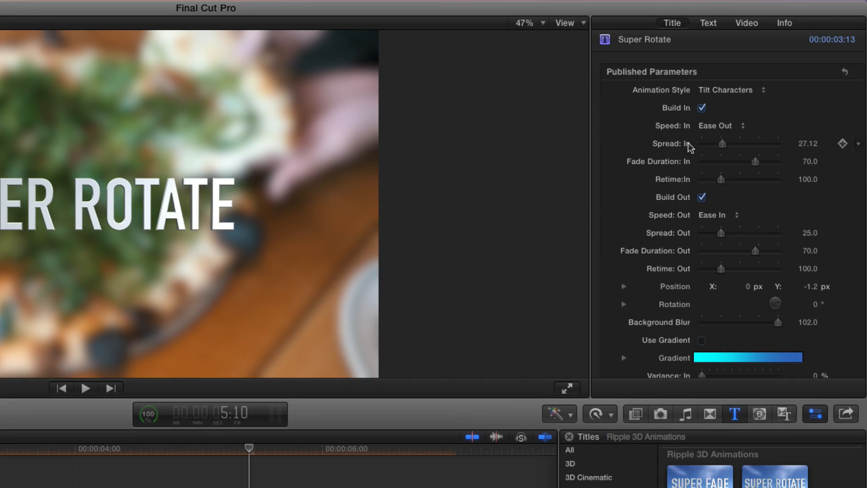
mouse_move(689, 190)
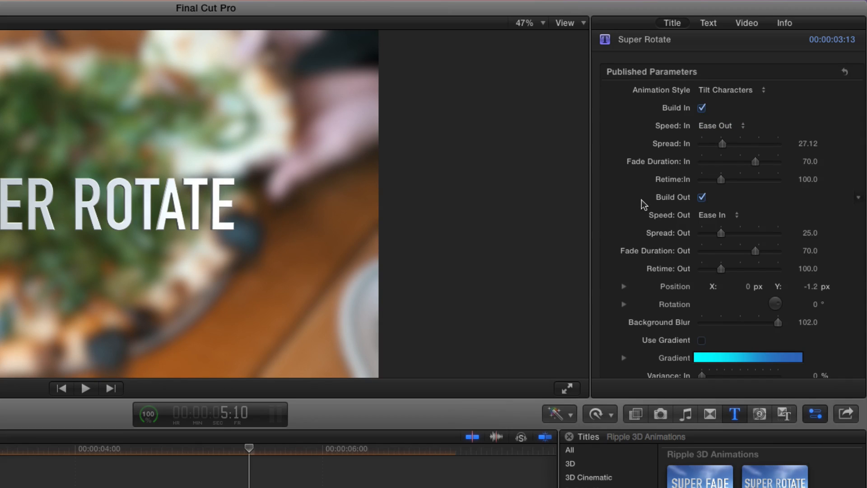
scroll("down", 3)
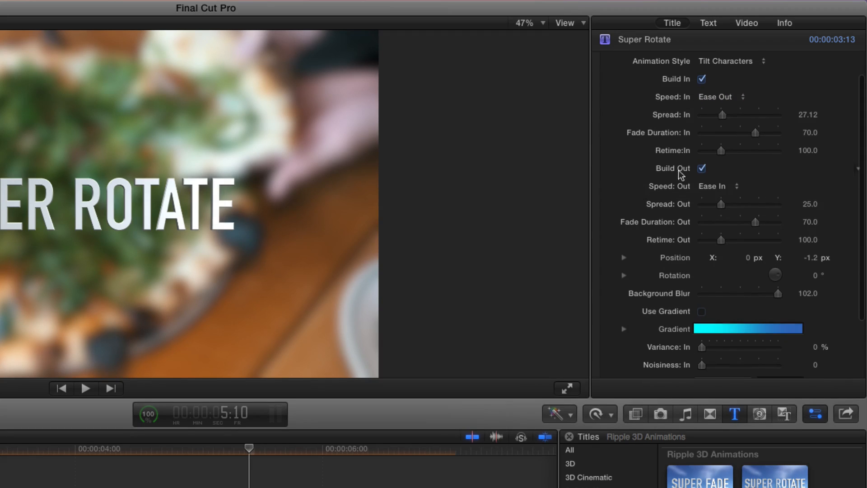
left_click(719, 186)
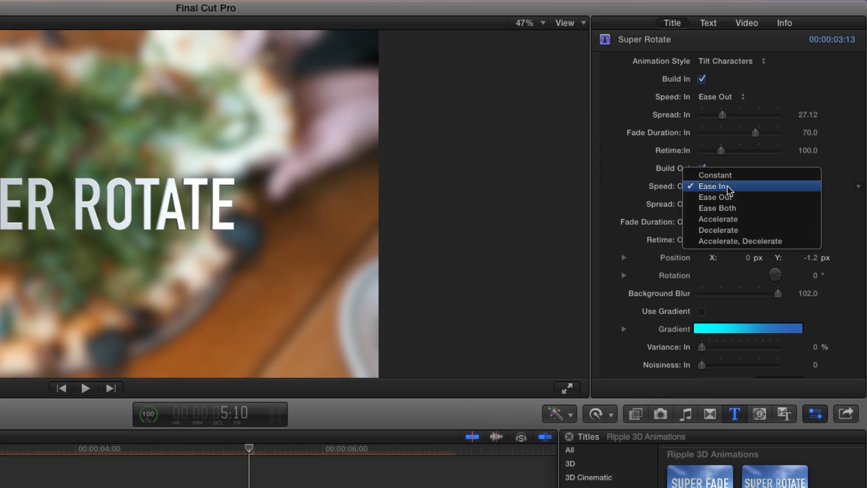
left_click(713, 186)
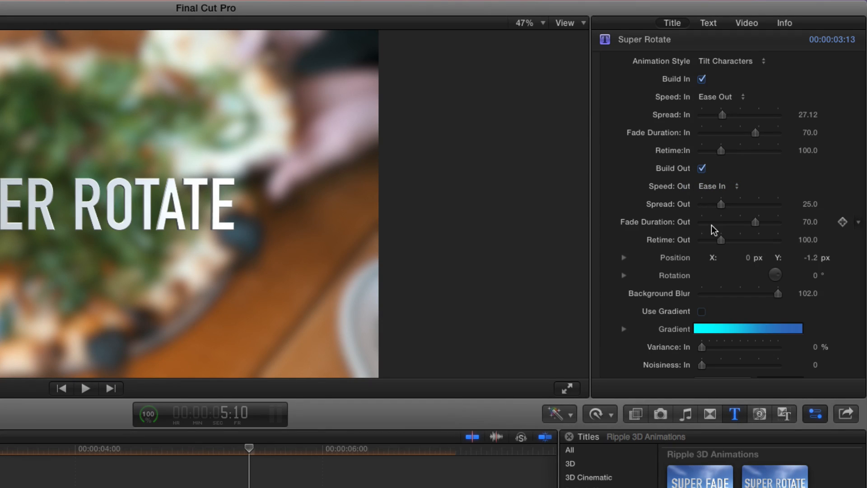
scroll("down", 3)
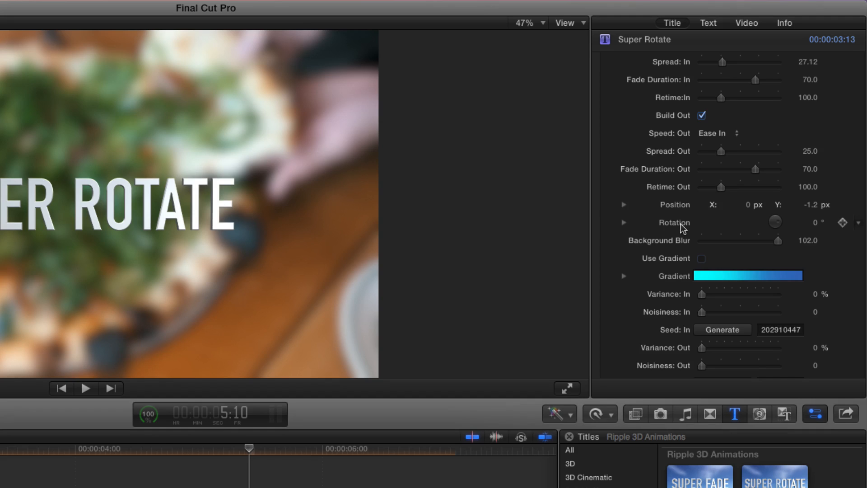
Check the title's text settings, select the title text in the viewer and return to its published parameters.
left_click(709, 23)
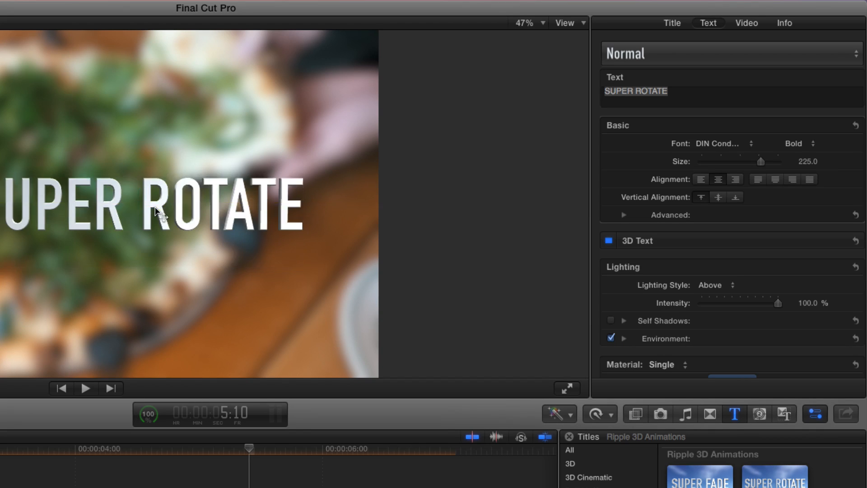
left_click(154, 208)
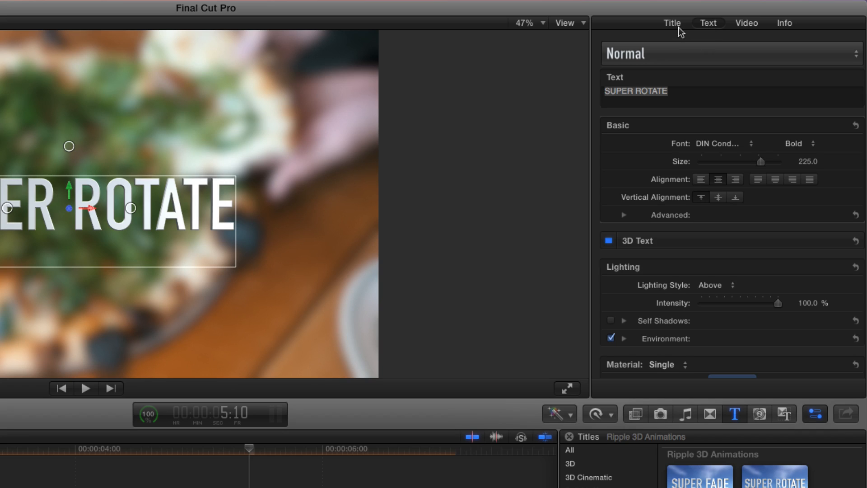
left_click(672, 22)
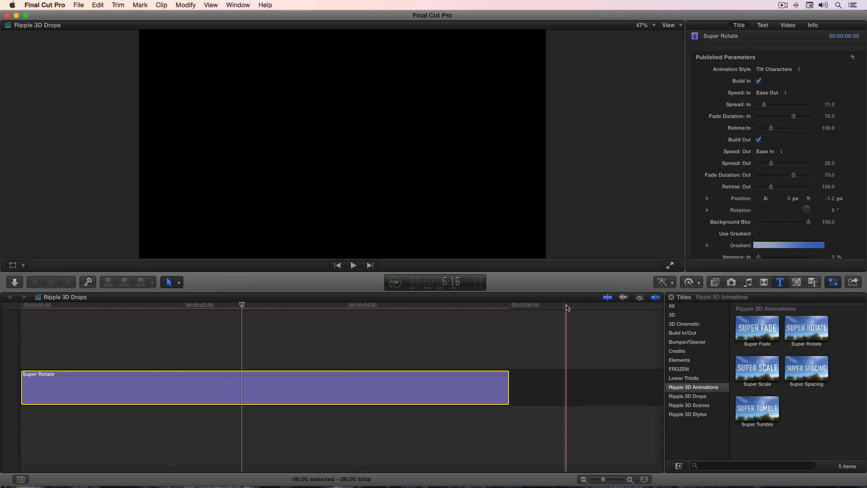
Park the playhead partway into Super Rotate and review its animation style choices.
left_click(242, 304)
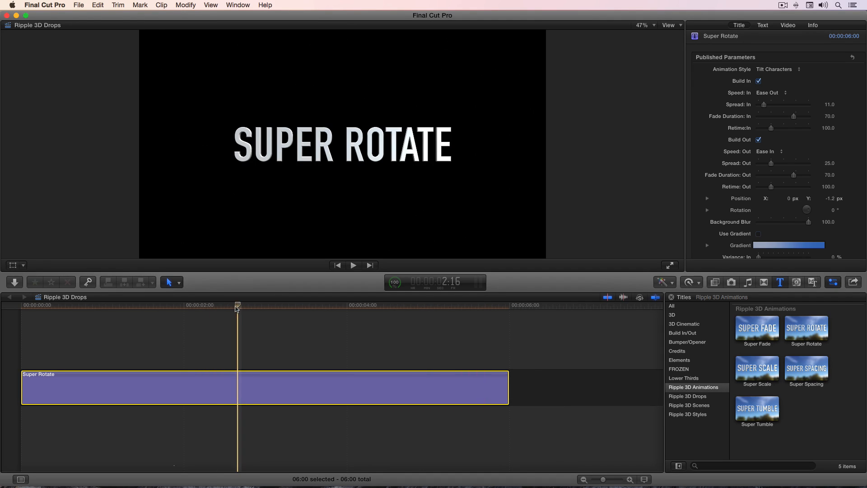
left_click(777, 69)
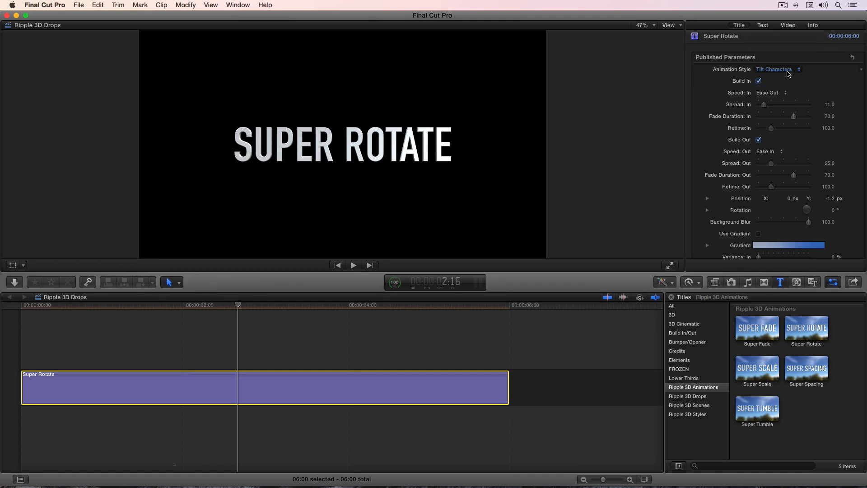
left_click(353, 265)
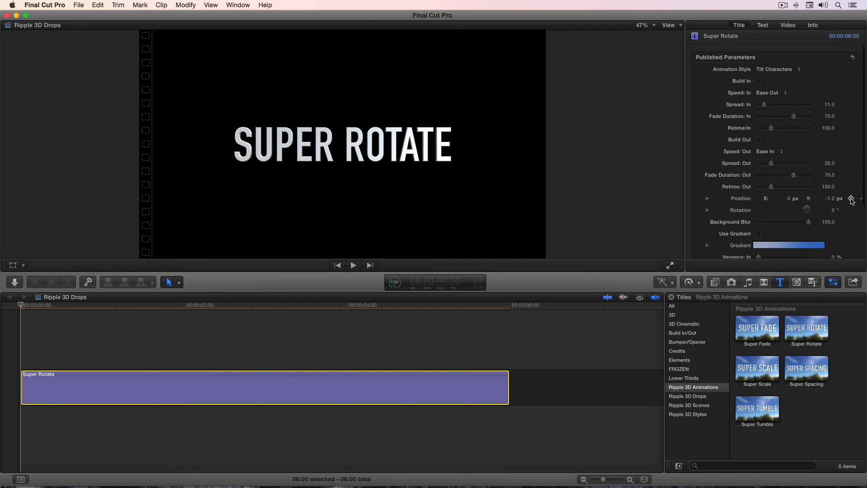
Add a position keyframe at the title's start and test a 20° Y tilt near the end, resetting it to zero.
left_click(852, 197)
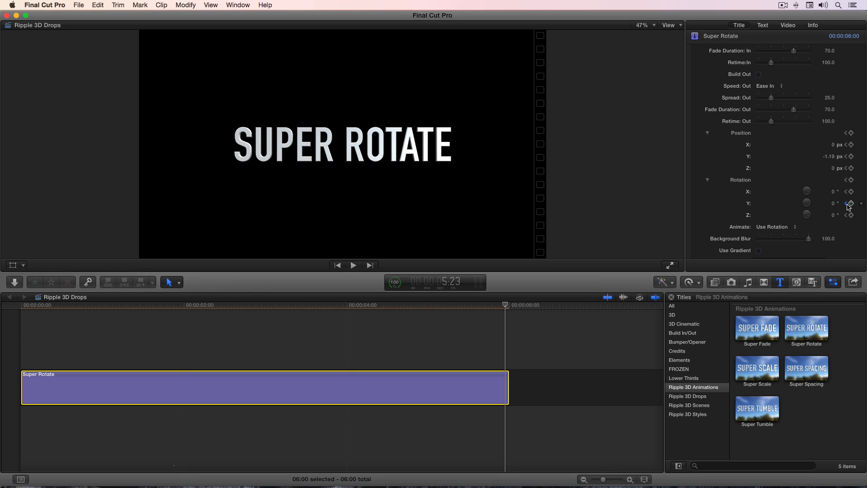
left_click_drag(832, 203, 844, 203)
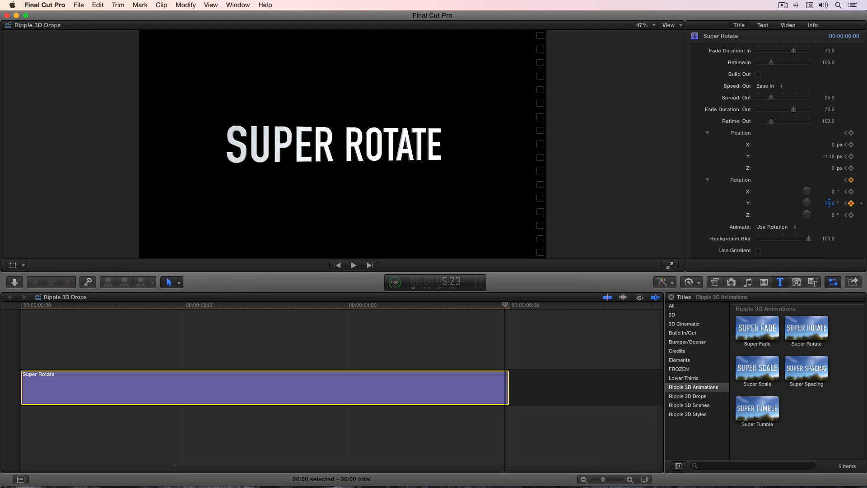
left_click_drag(830, 203, 841, 203)
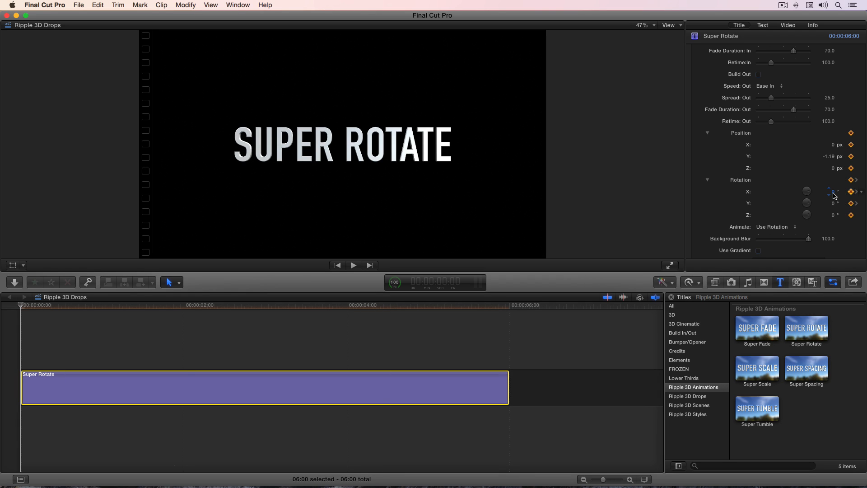
Keyframe the start rotation at -45° on Y with an X-axis tilt of about -37° and preview.
left_click_drag(808, 203, 808, 211)
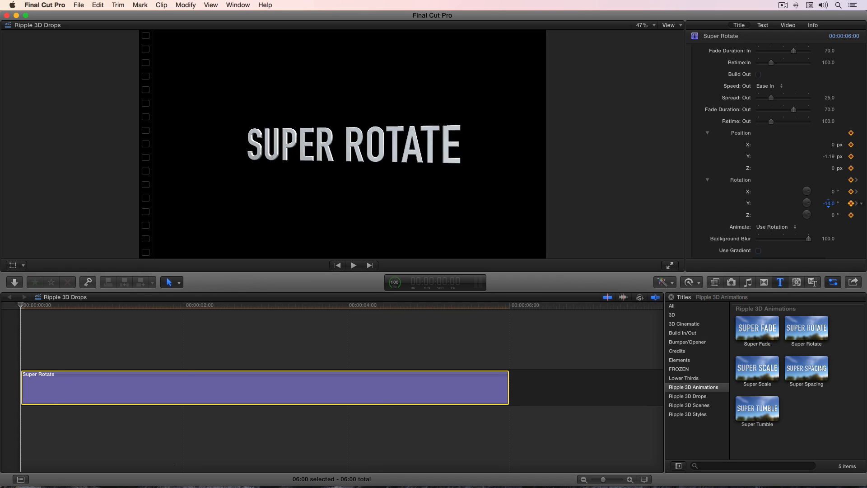
left_click_drag(830, 203, 829, 191)
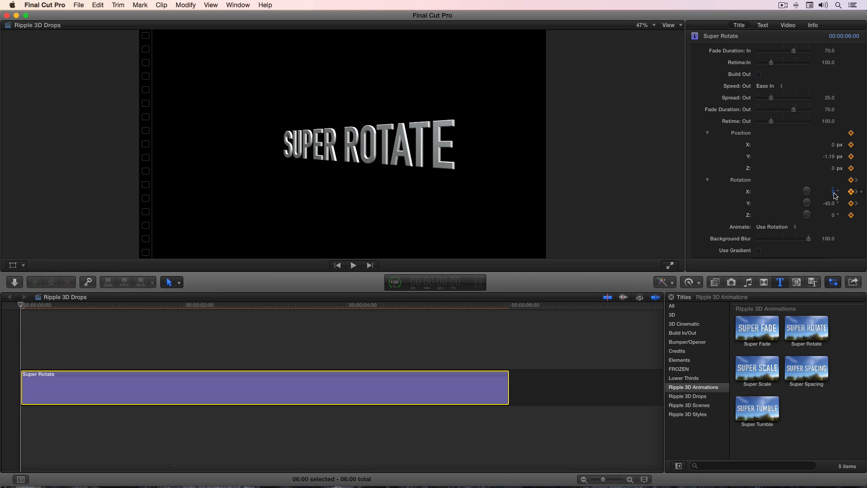
left_click_drag(830, 192, 824, 191)
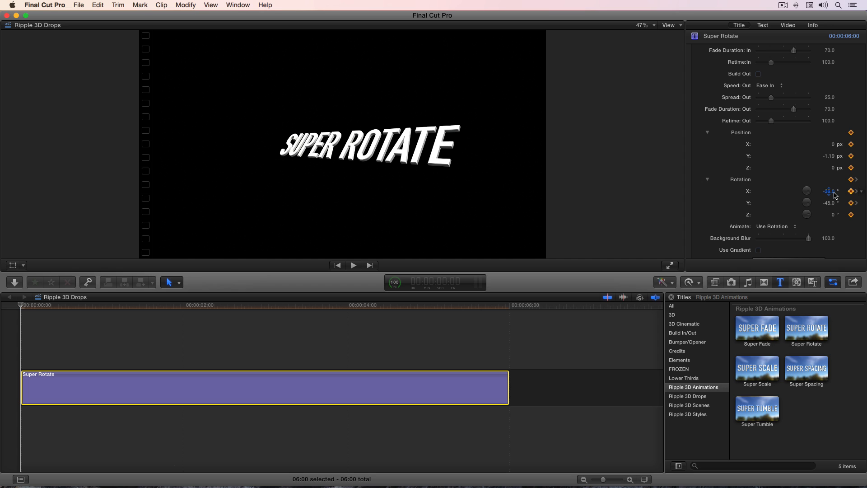
left_click(353, 265)
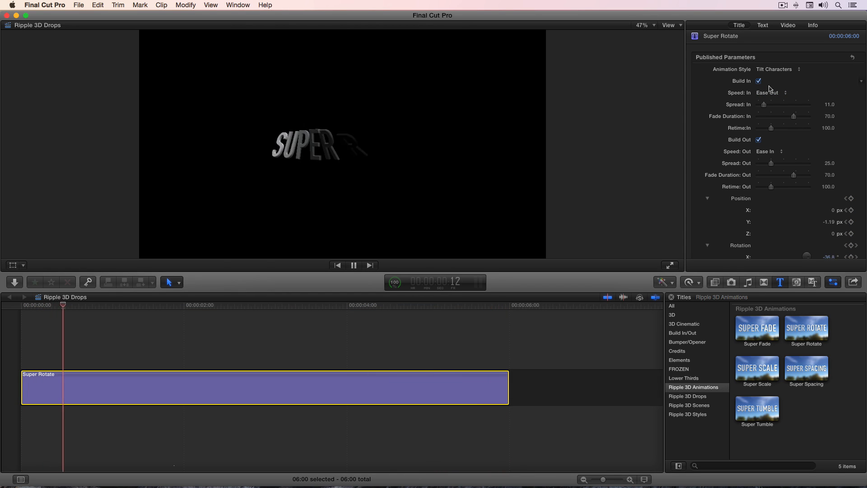
left_click(228, 304)
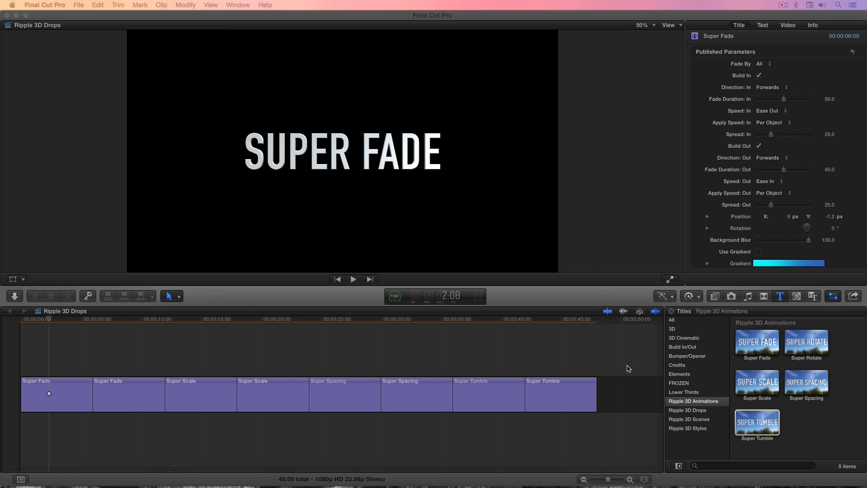
mouse_move(823, 425)
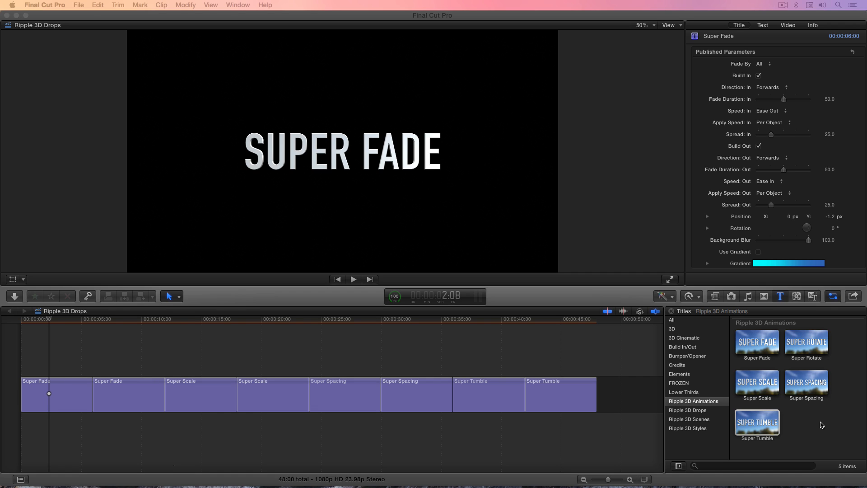
mouse_move(626, 360)
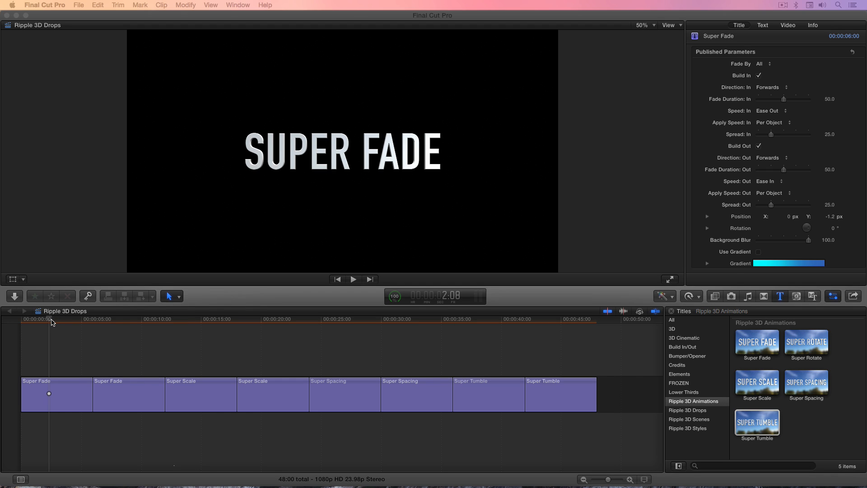
mouse_move(415, 332)
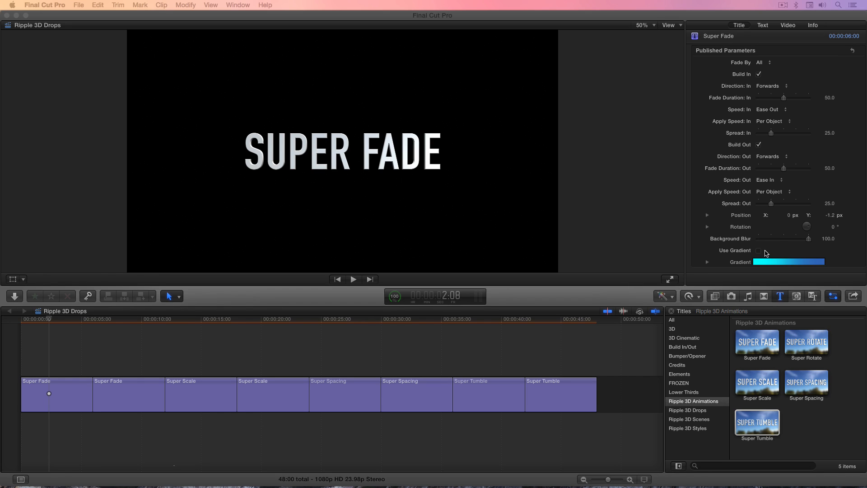
left_click(759, 250)
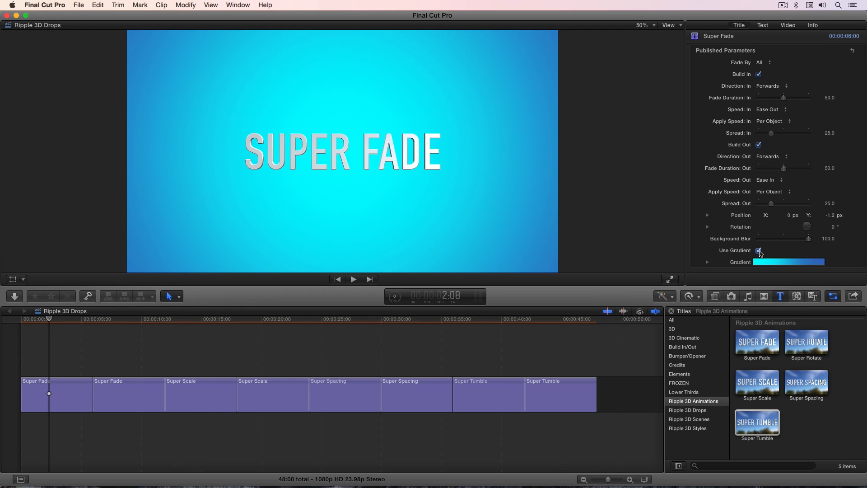
left_click(758, 250)
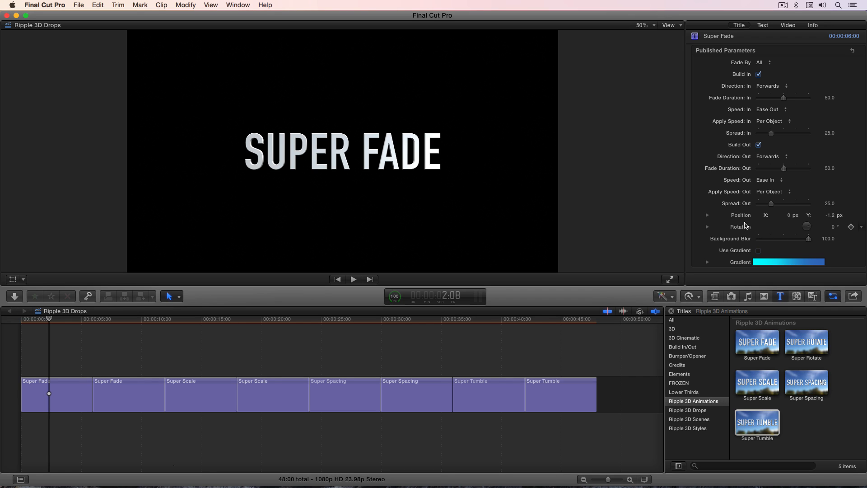
mouse_move(746, 229)
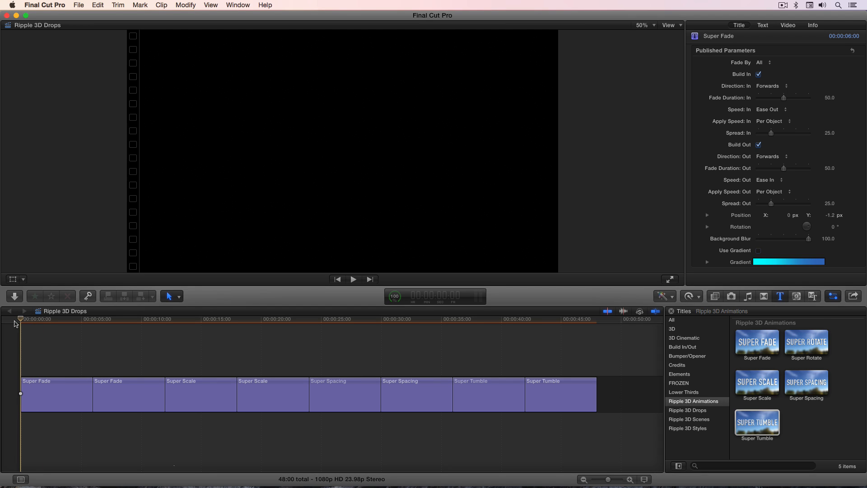
Play back the Super Fade title and move to the second Super Fade clip in the timeline.
left_click(354, 279)
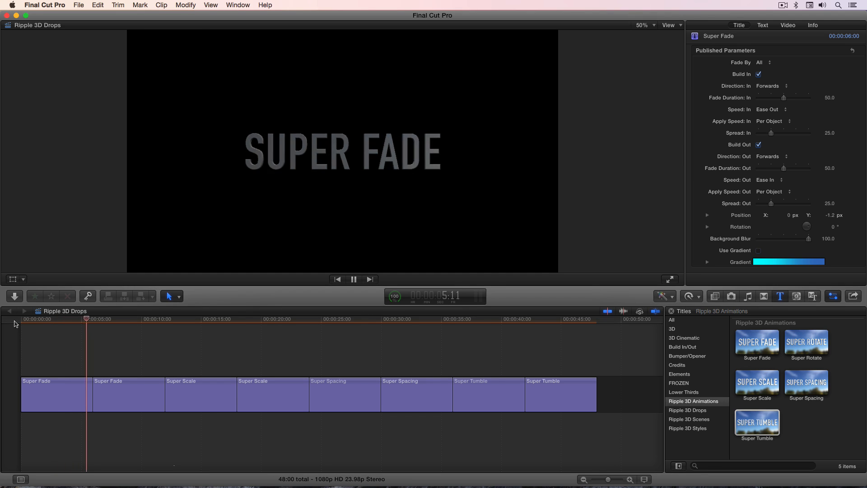
left_click(353, 279)
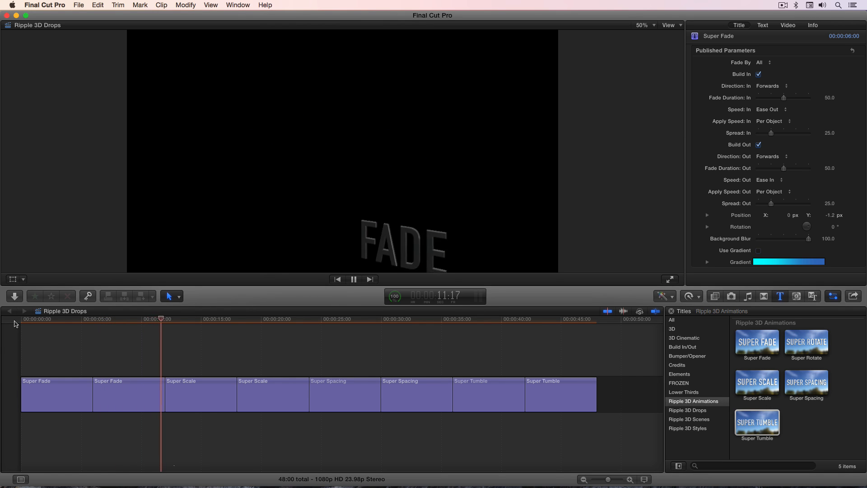
left_click(131, 319)
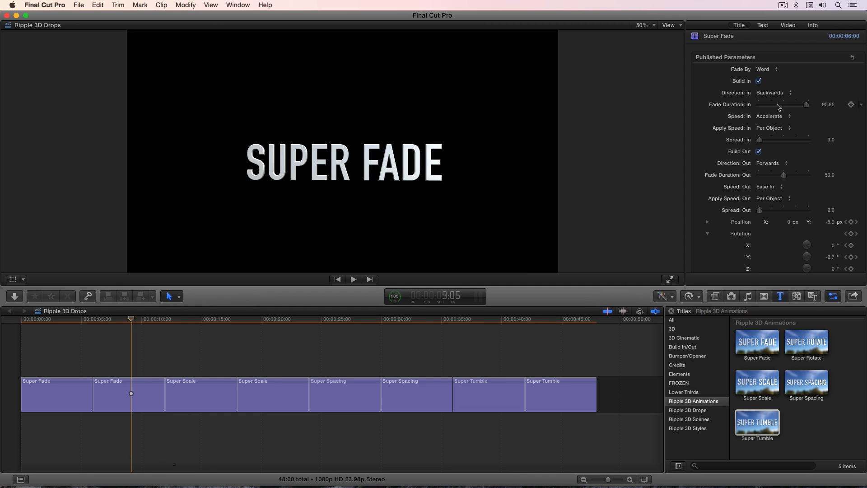
Review the Fade By options, keep Word, and select the second Super Fade clip in the timeline.
left_click(766, 68)
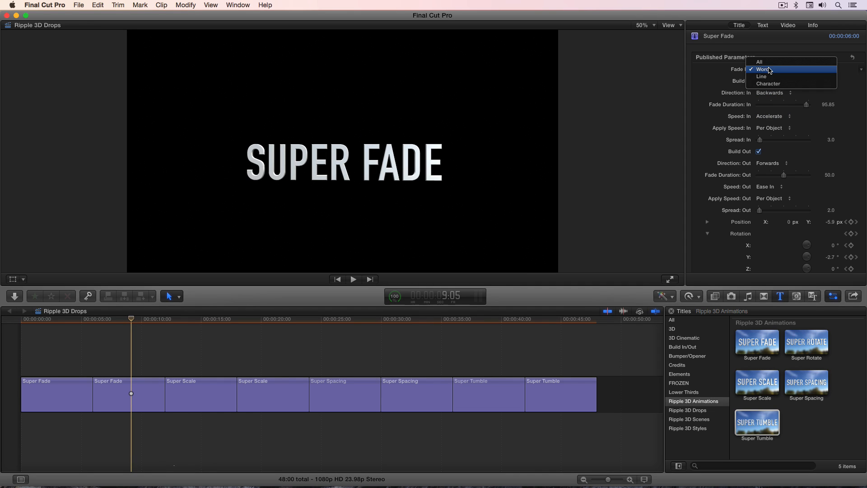
left_click(767, 69)
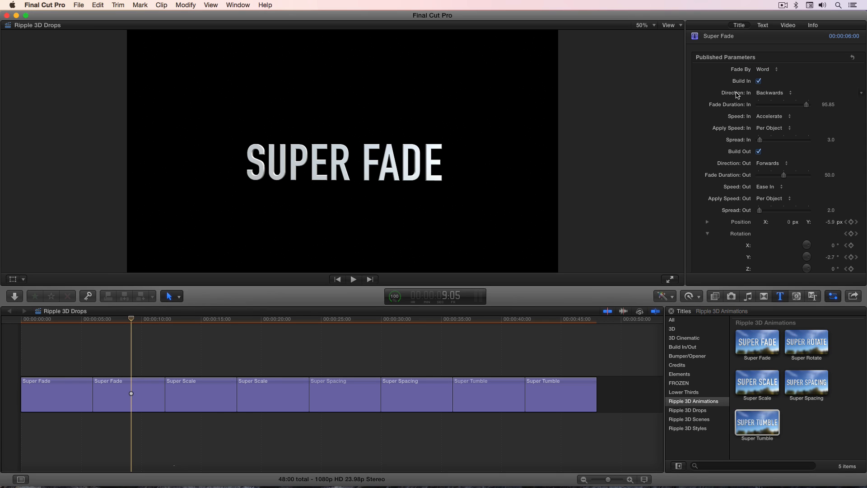
mouse_move(737, 117)
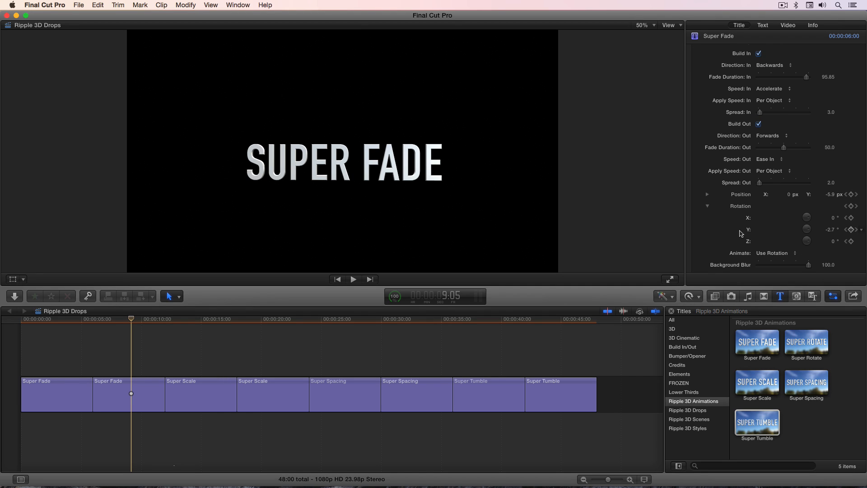
left_click(127, 394)
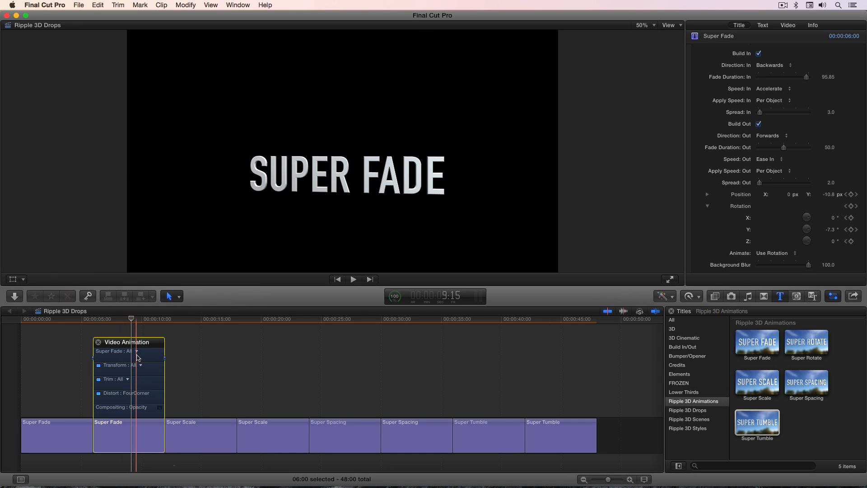
Choose a single Super Fade parameter to display in the Video Animation editor.
left_click(137, 351)
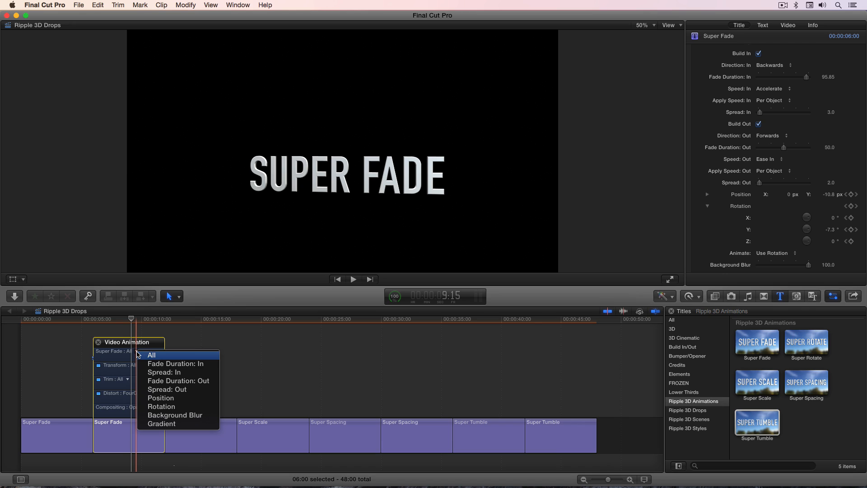
left_click(136, 351)
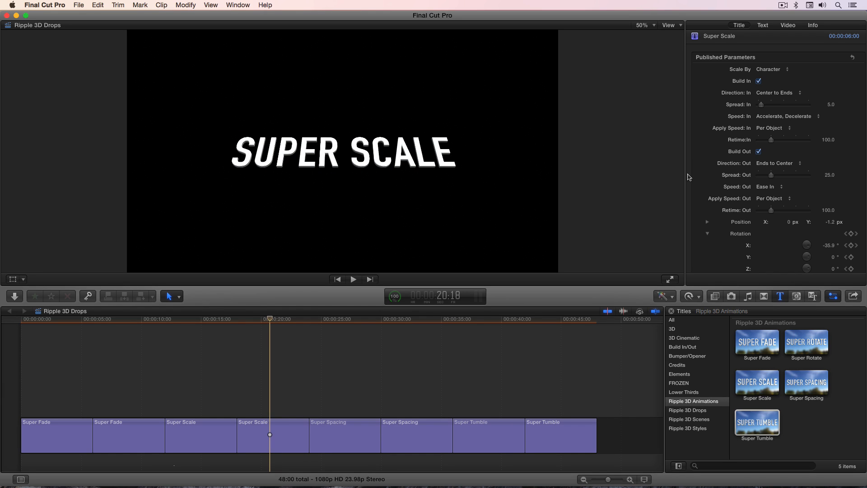
Keep Super Scale scaling by character, step back in the clip and scroll down the Inspector parameters.
left_click(771, 69)
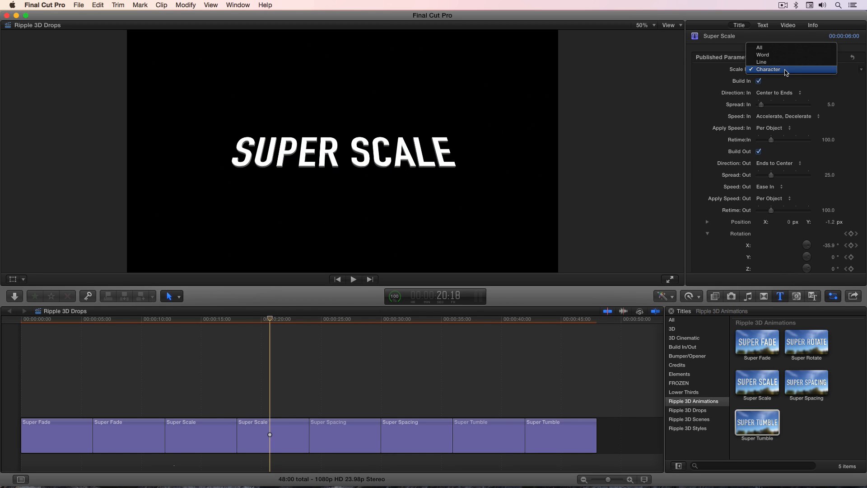
mouse_move(783, 62)
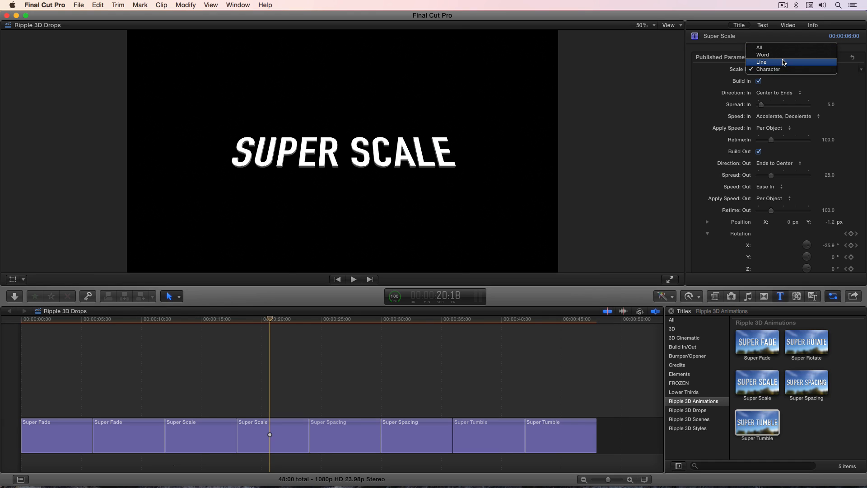
left_click(769, 70)
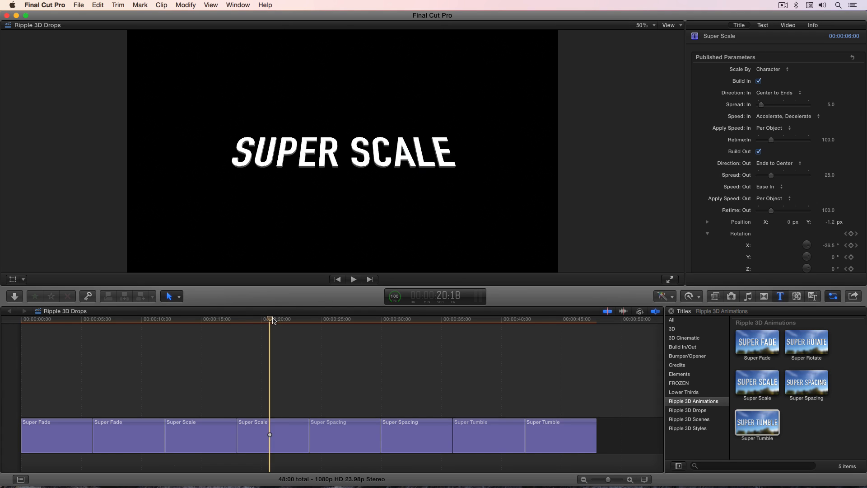
left_click_drag(270, 319, 262, 319)
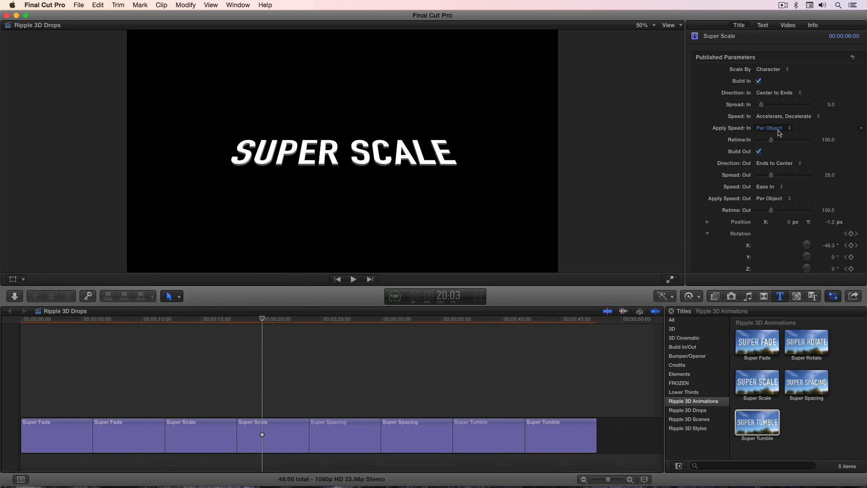
left_click(773, 127)
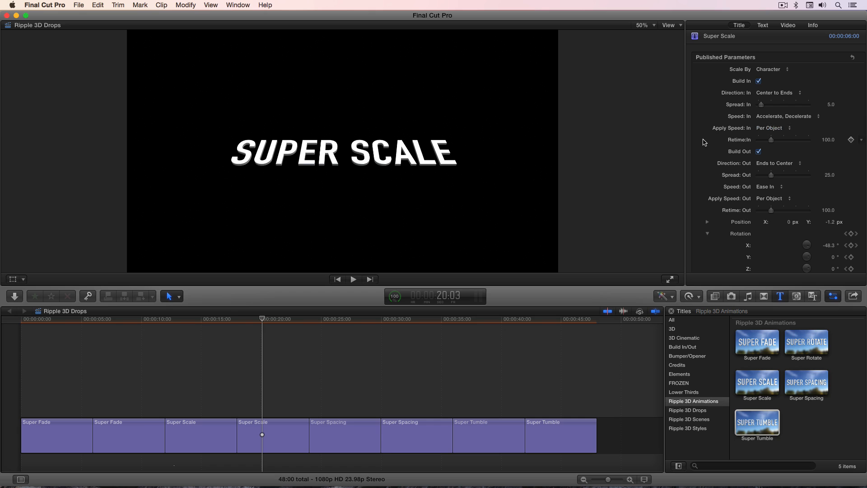
scroll("down", 3)
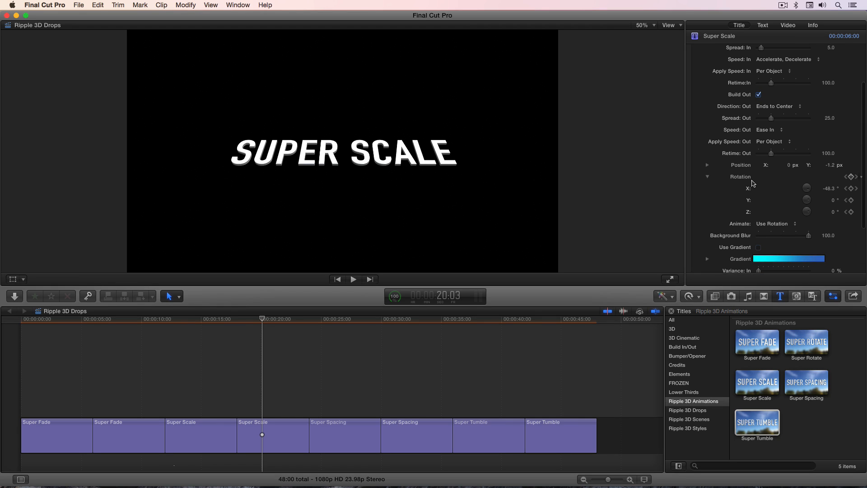
mouse_move(740, 198)
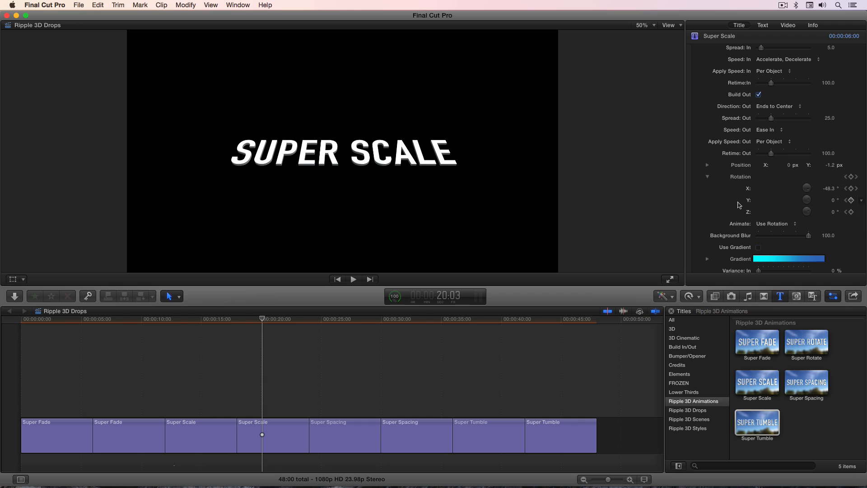
scroll("down", 3)
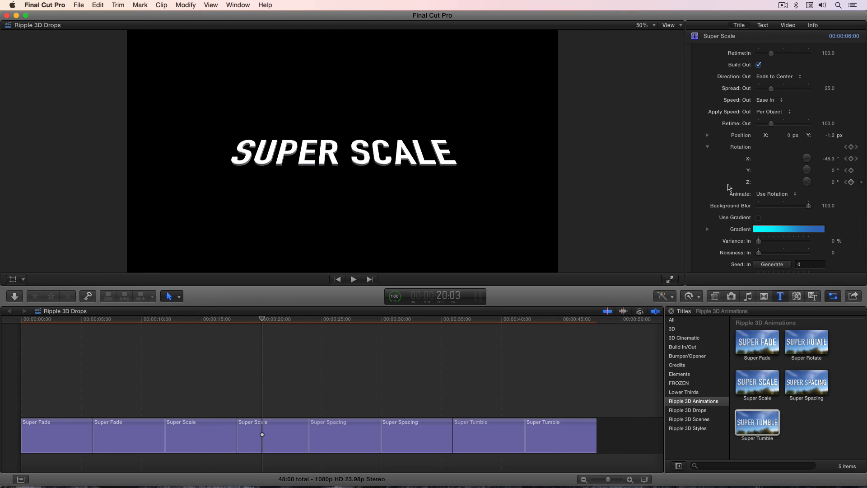
scroll("down", 3)
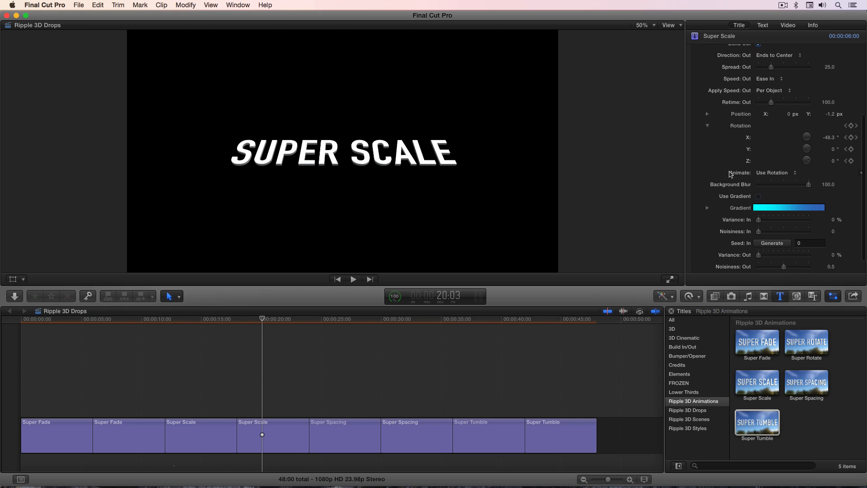
scroll("down", 3)
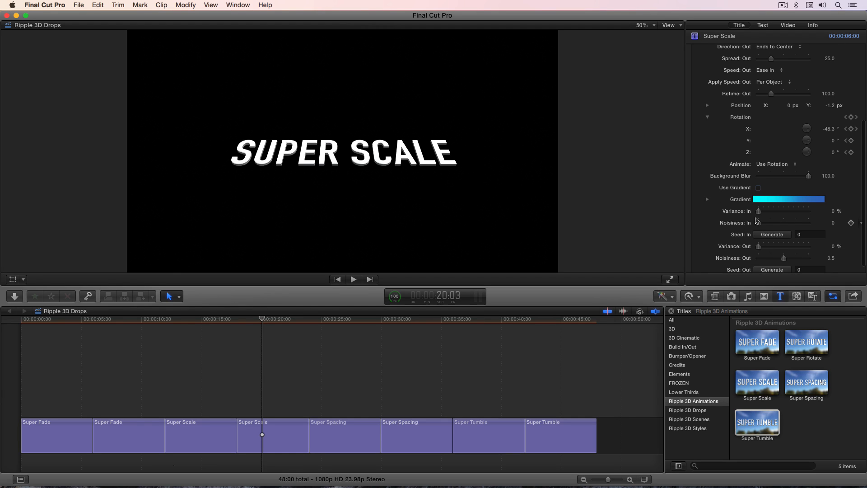
Move back to where the letters tumble in, raise Variance In to about 96% and Noisiness In to 0.52.
left_click(254, 323)
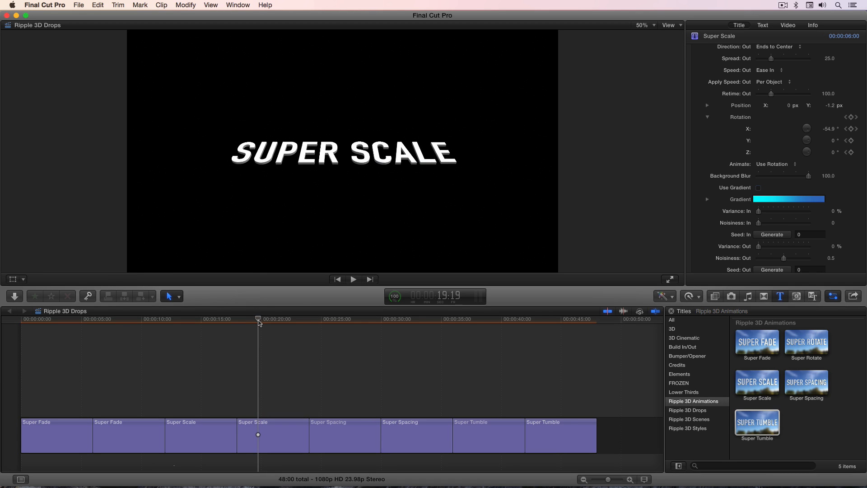
left_click_drag(257, 319, 249, 319)
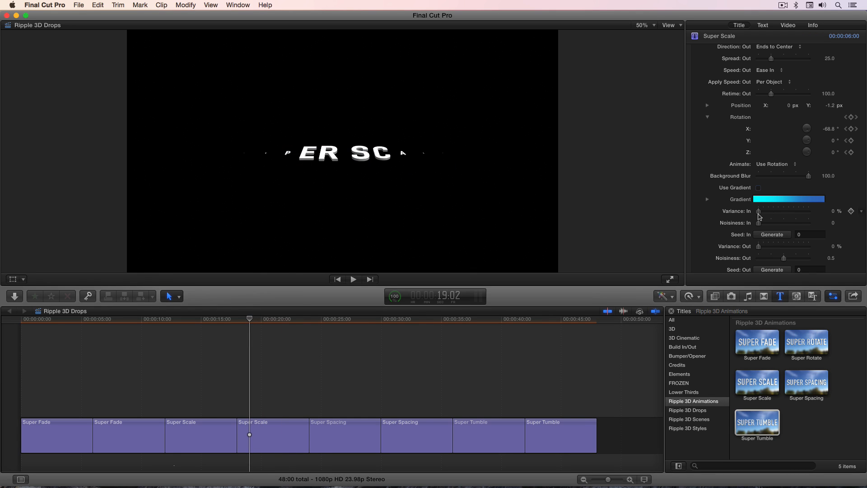
left_click_drag(760, 212, 806, 212)
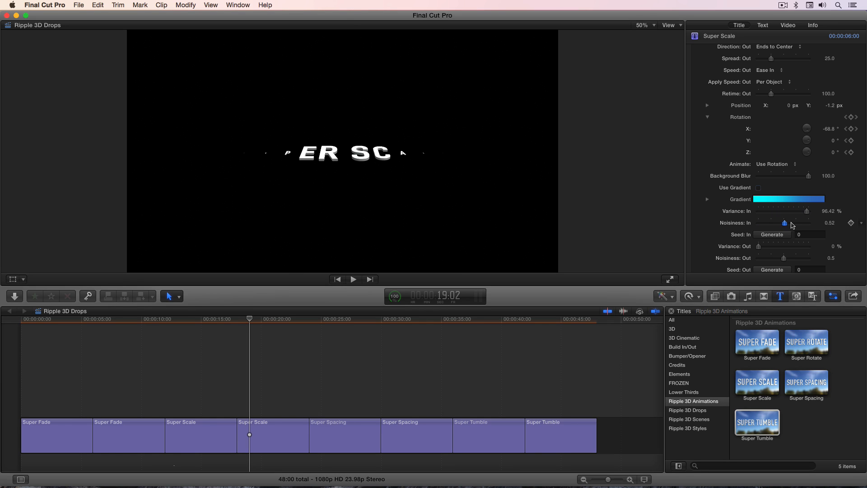
left_click_drag(793, 222, 784, 222)
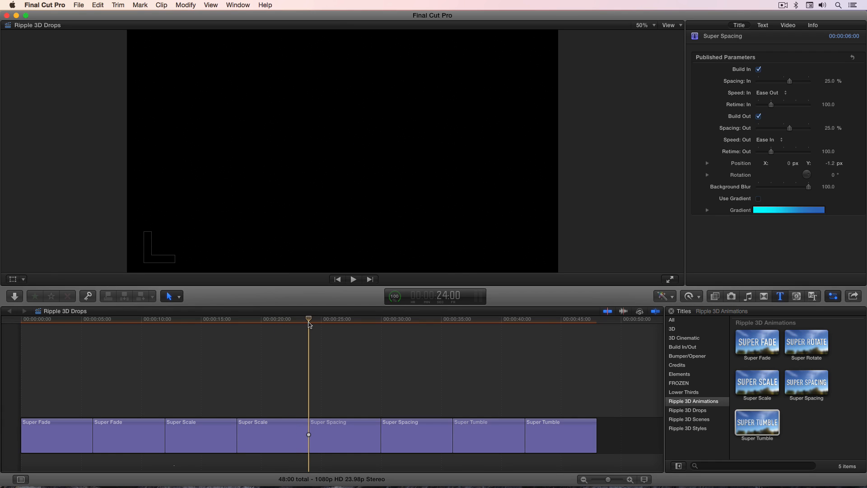
Preview the second Super Spacing clip and set its Rotation to about 14.7°.
left_click(353, 279)
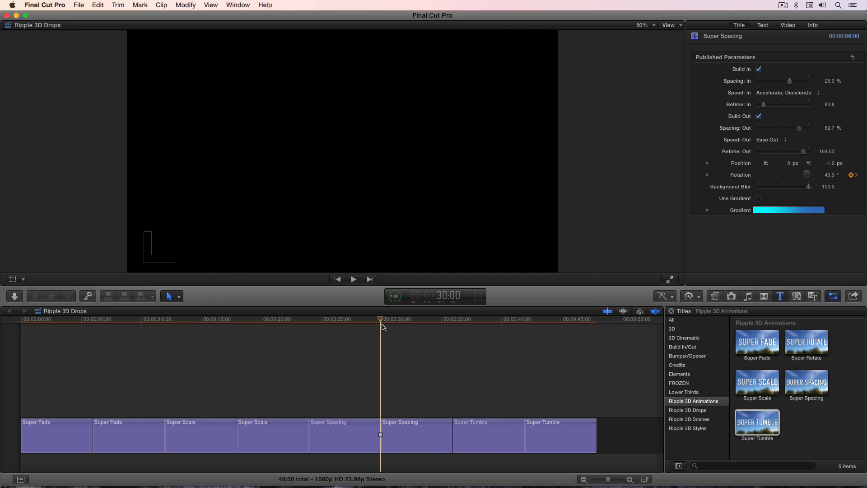
left_click(353, 279)
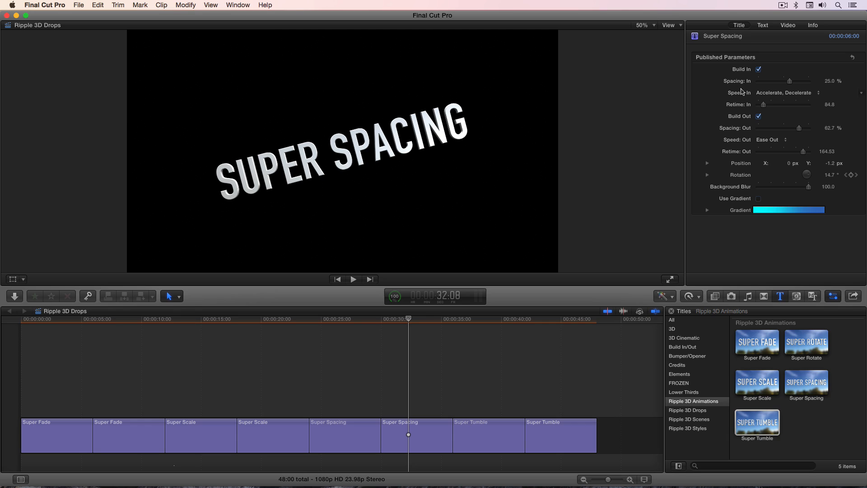
left_click(784, 92)
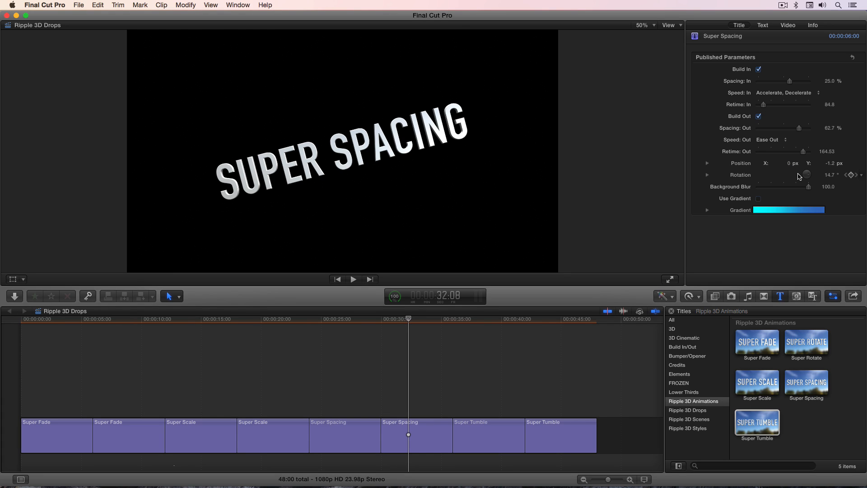
mouse_move(748, 177)
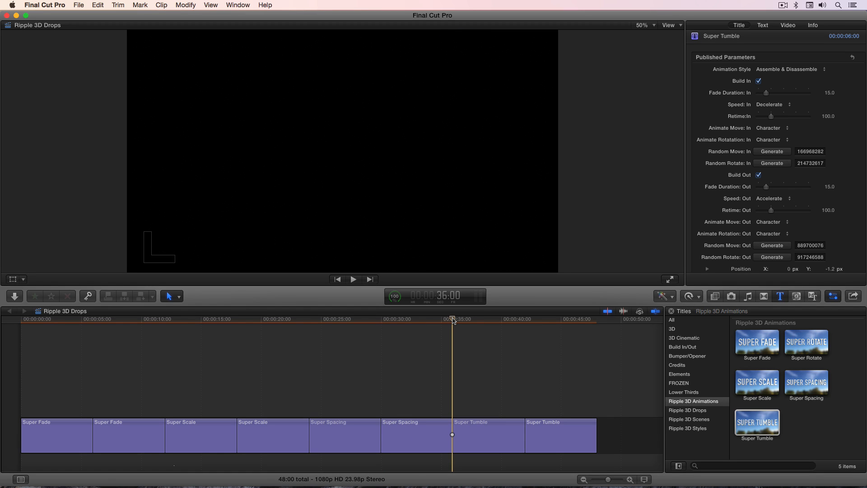
Select the first Super Tumble title, preview its tumble and generate a new random build-in move seed.
left_click(488, 436)
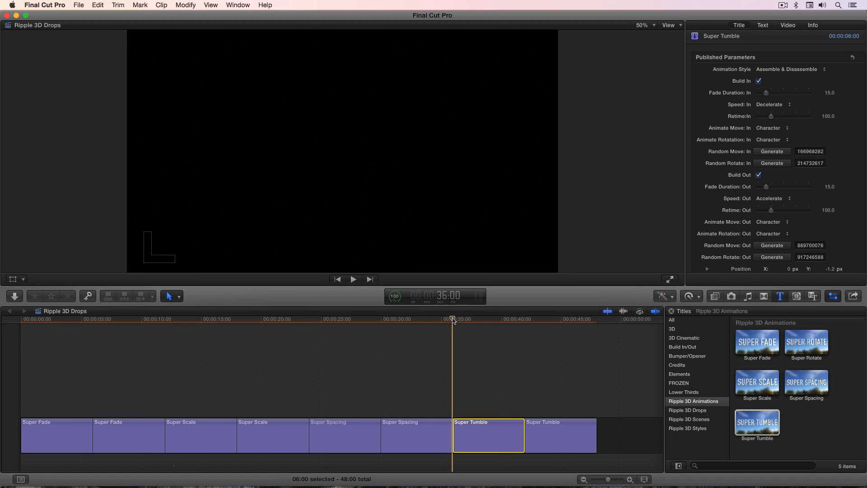
left_click(354, 279)
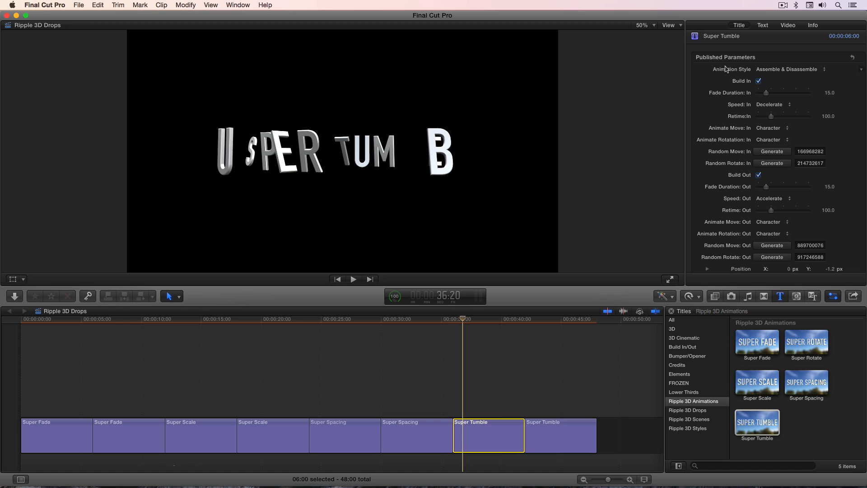
scroll("down", 3)
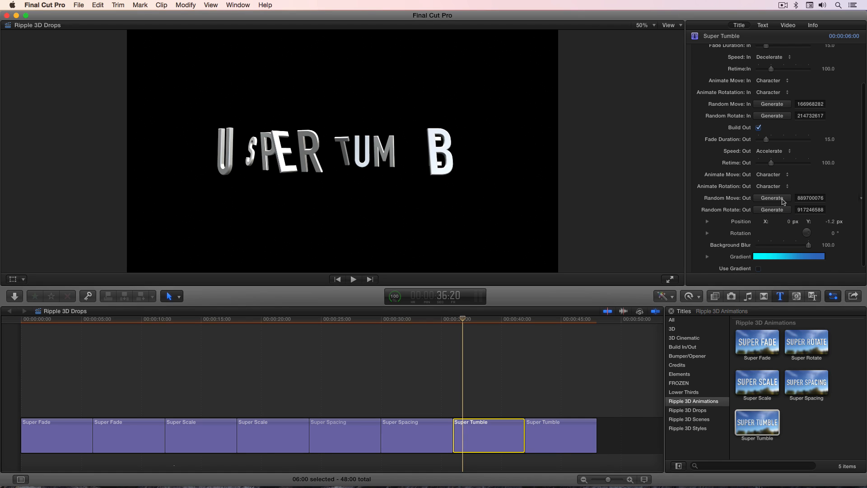
mouse_move(777, 201)
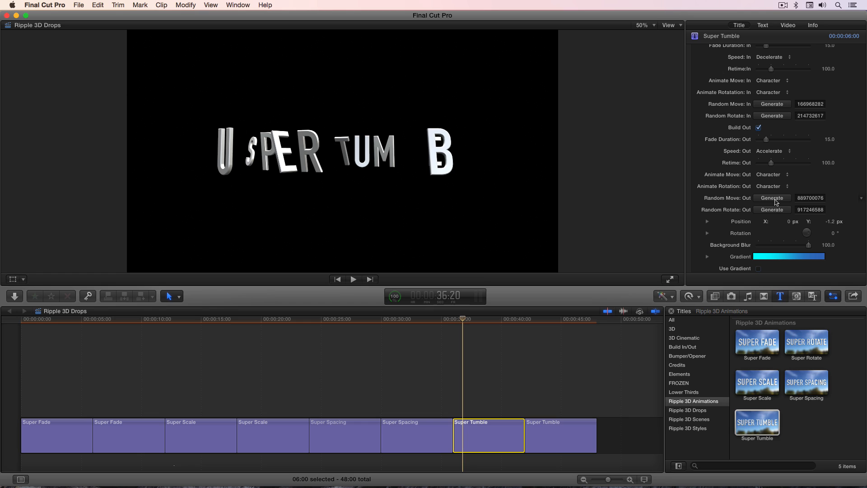
mouse_move(744, 116)
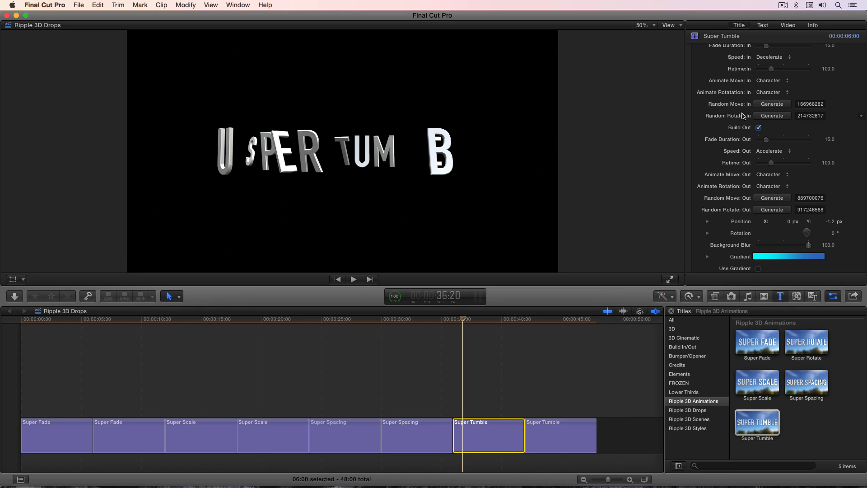
mouse_move(742, 212)
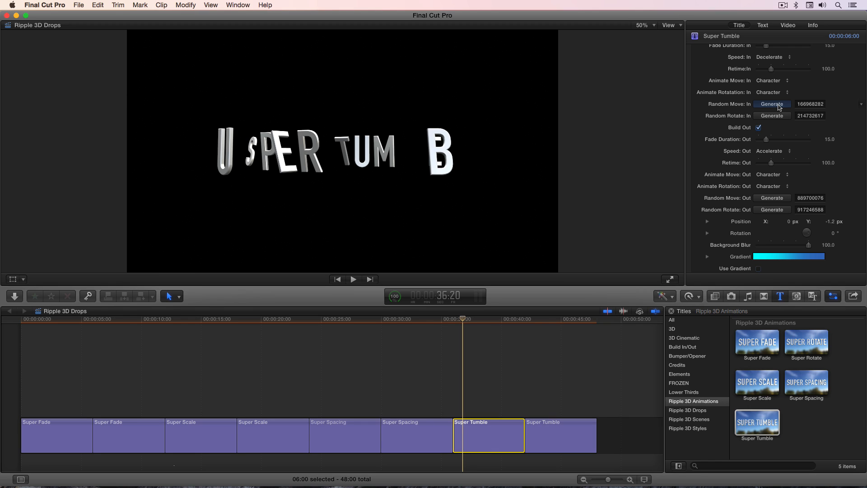
left_click(773, 104)
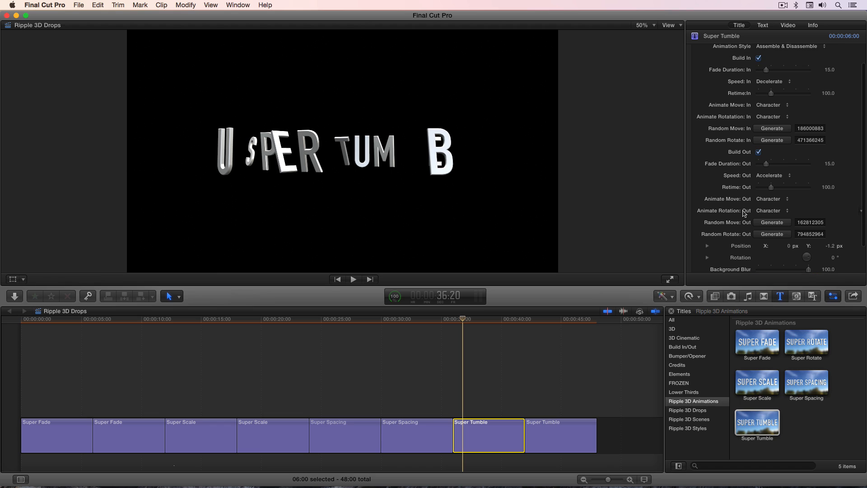
Switch the title to Tumble Zoom Down and regenerate its build-in random move and rotate seeds several times.
left_click(786, 46)
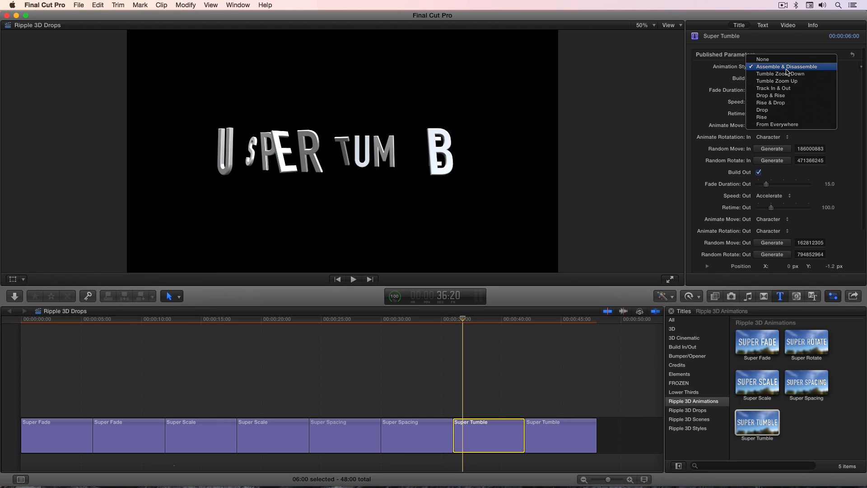
left_click(779, 74)
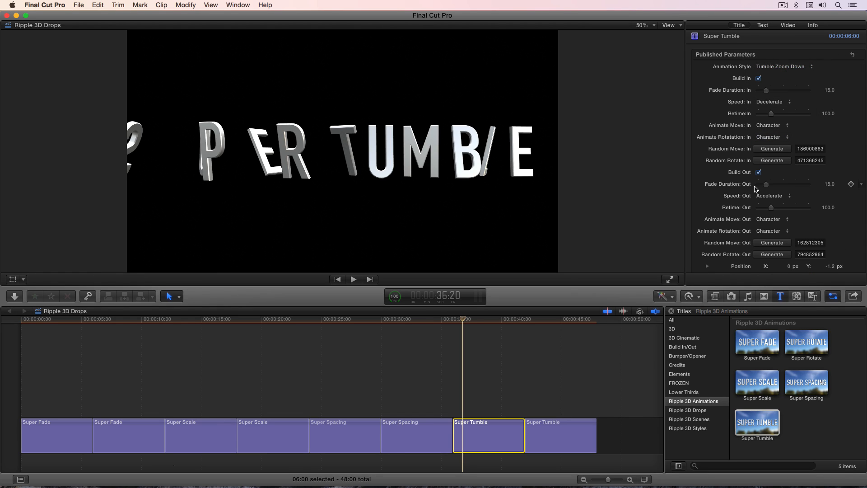
left_click(772, 148)
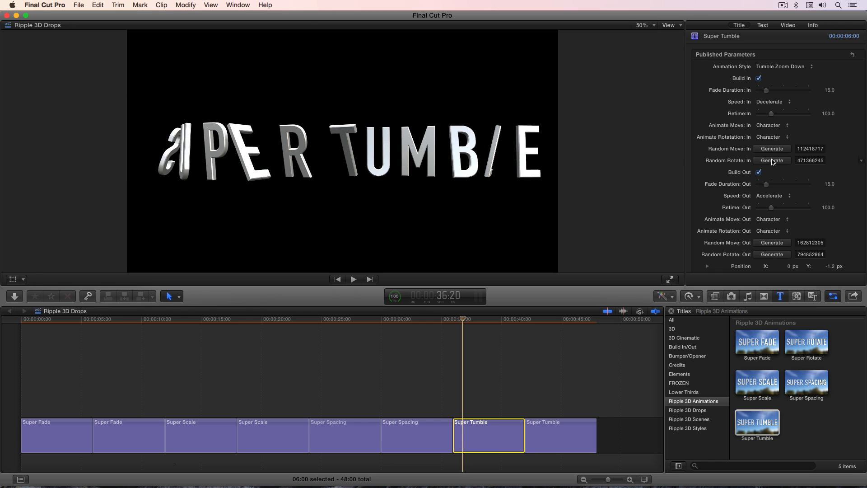
left_click(773, 160)
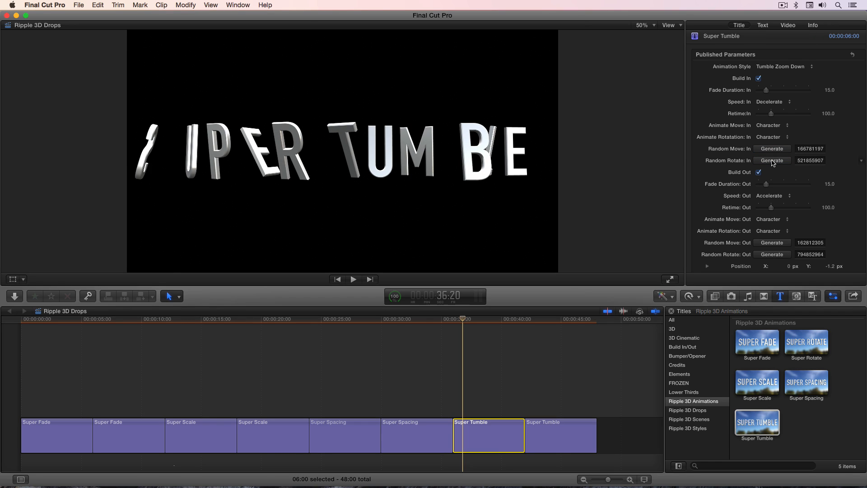
left_click(772, 161)
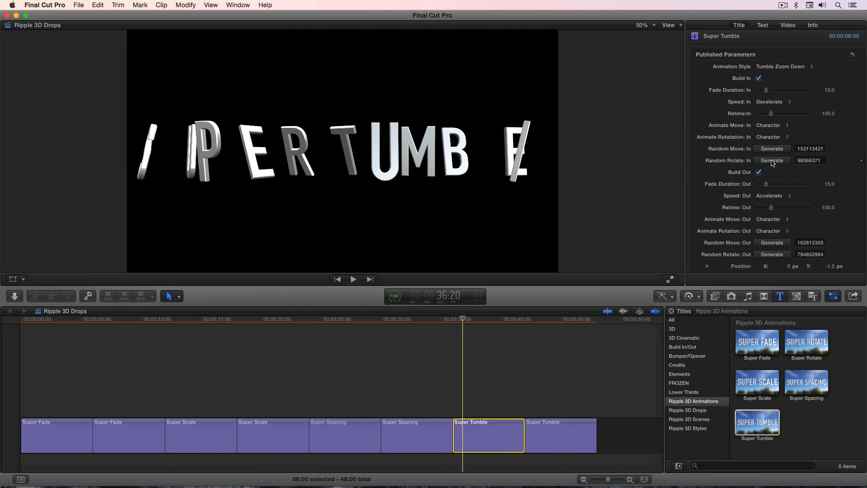
left_click(773, 149)
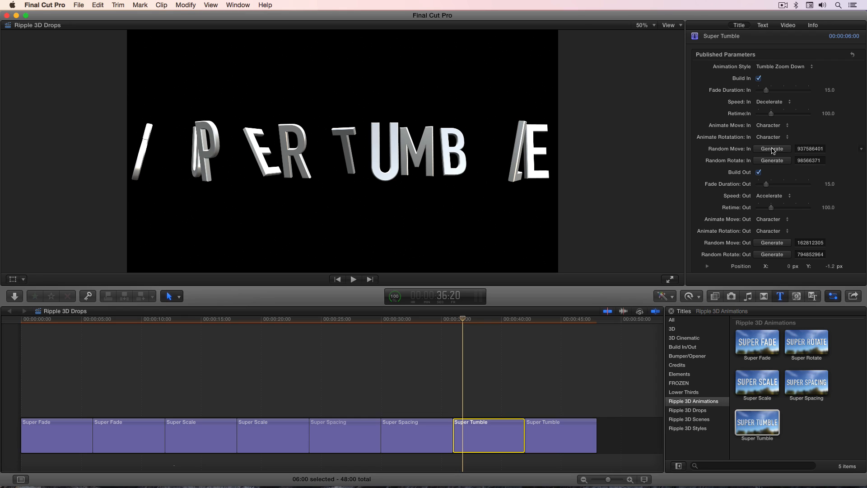
left_click(773, 149)
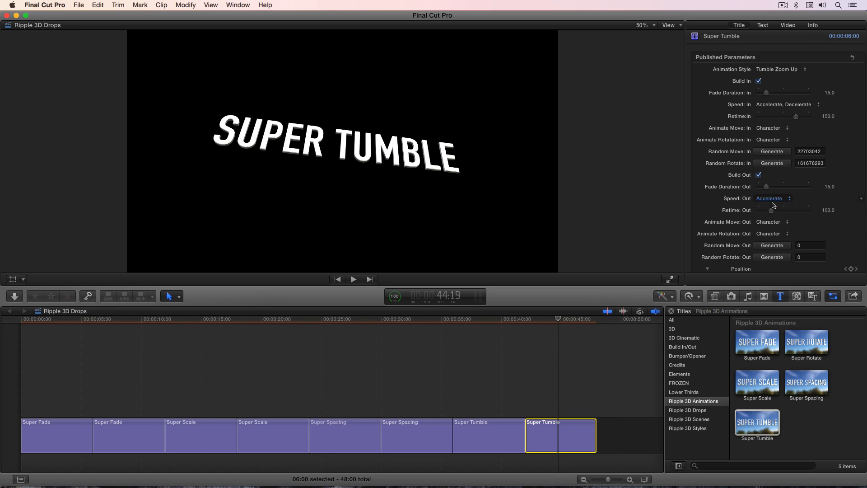
Scrub the playhead through the last Super Tumble title to preview its Tumble Zoom Up tilt animation.
scroll("down", 3)
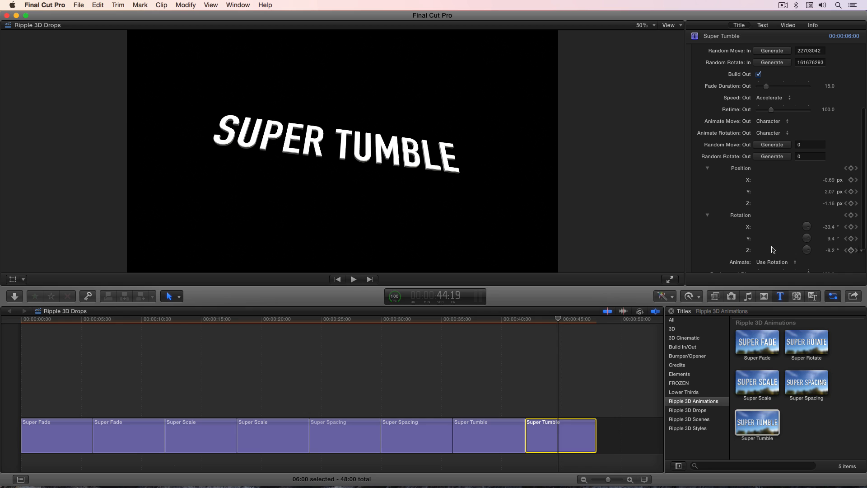
scroll("down", 3)
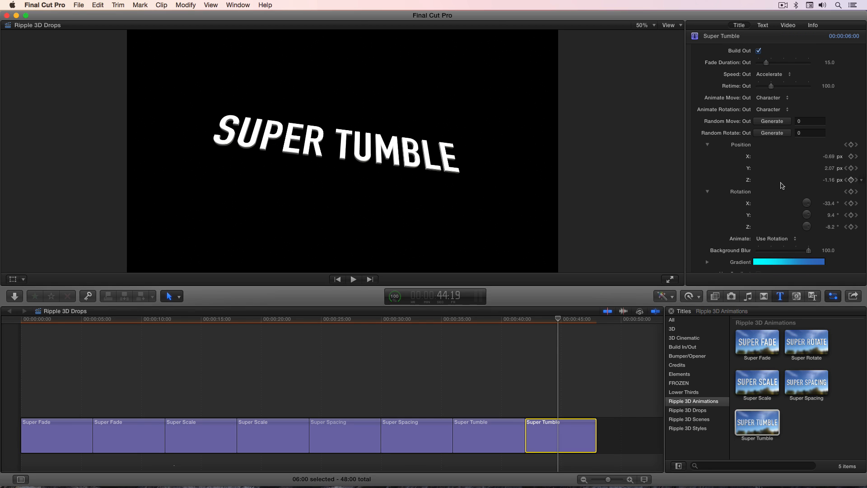
left_click(525, 319)
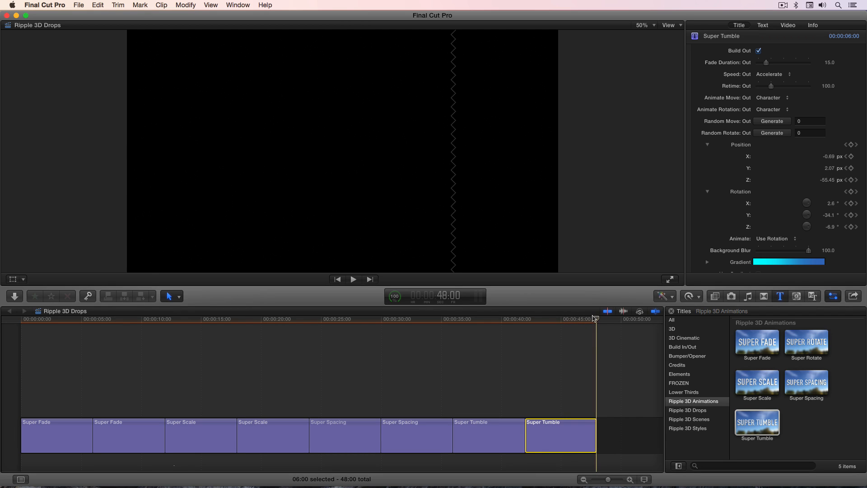
left_click(559, 332)
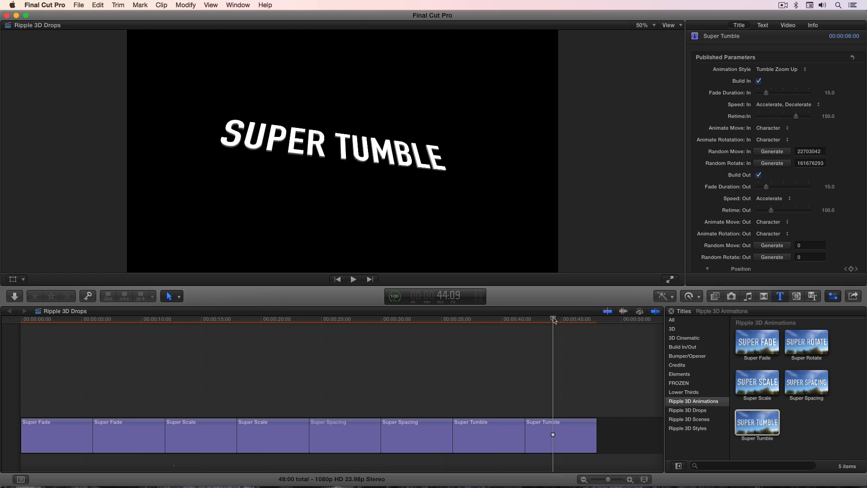
left_click_drag(553, 320, 571, 320)
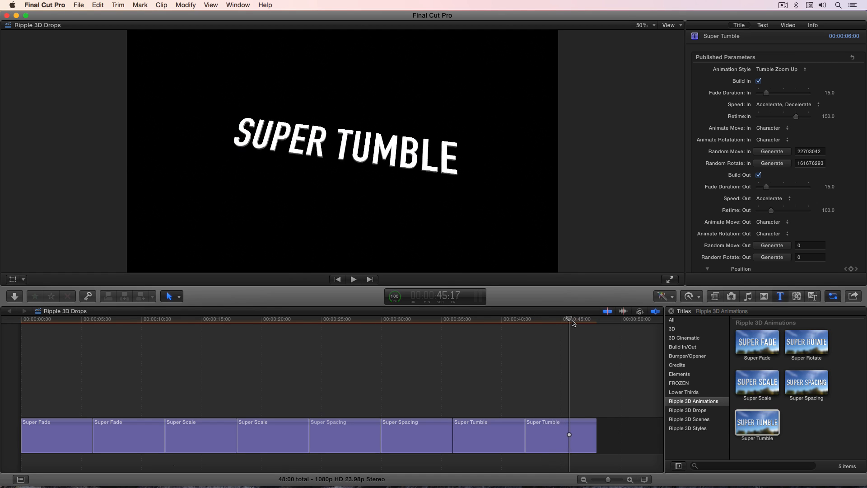
left_click_drag(568, 319, 581, 319)
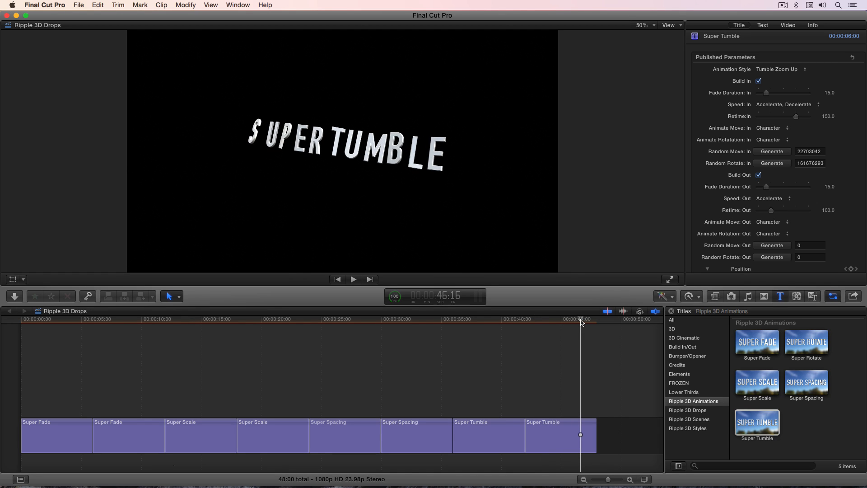